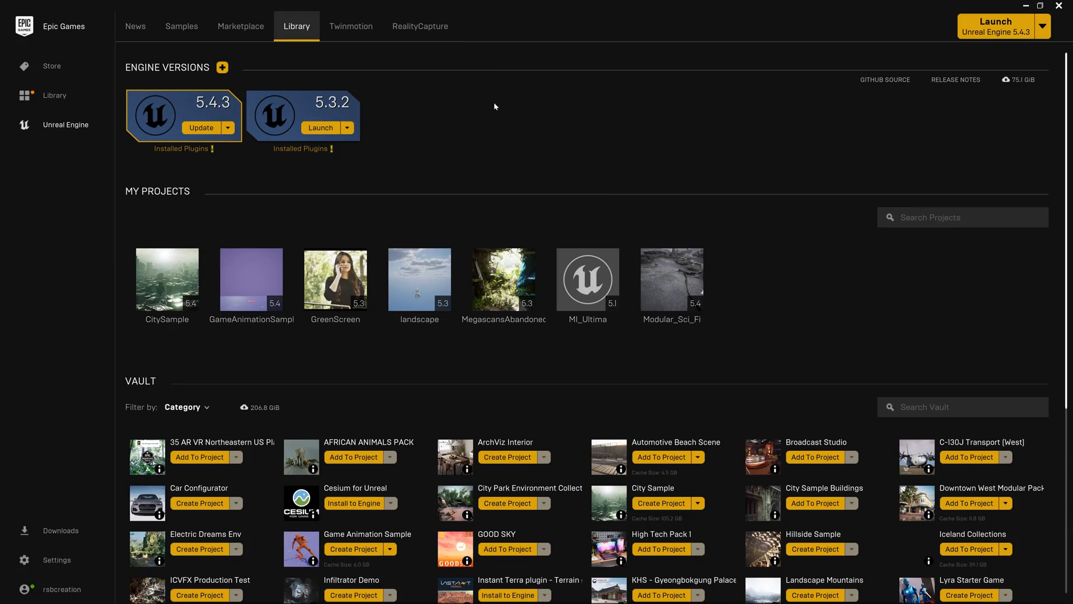
mouse_move(587, 322)
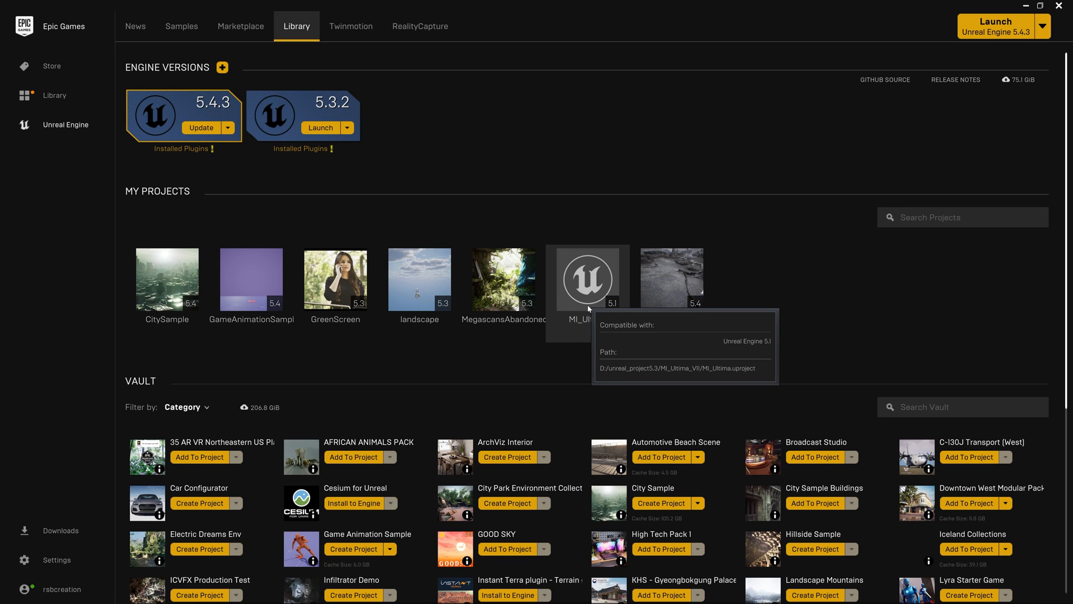
mouse_move(599, 383)
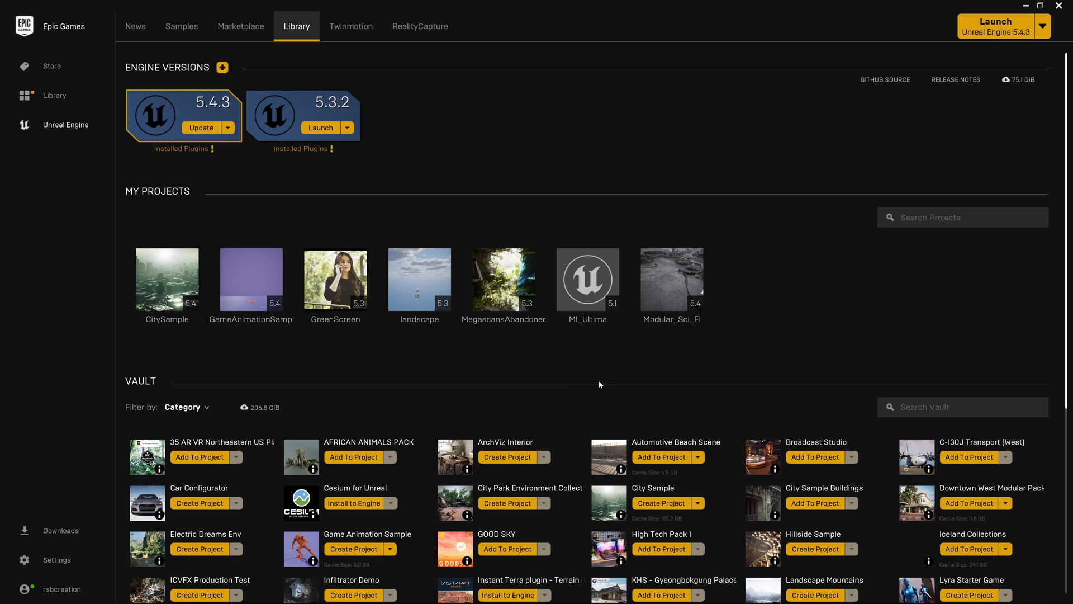
mouse_move(587, 278)
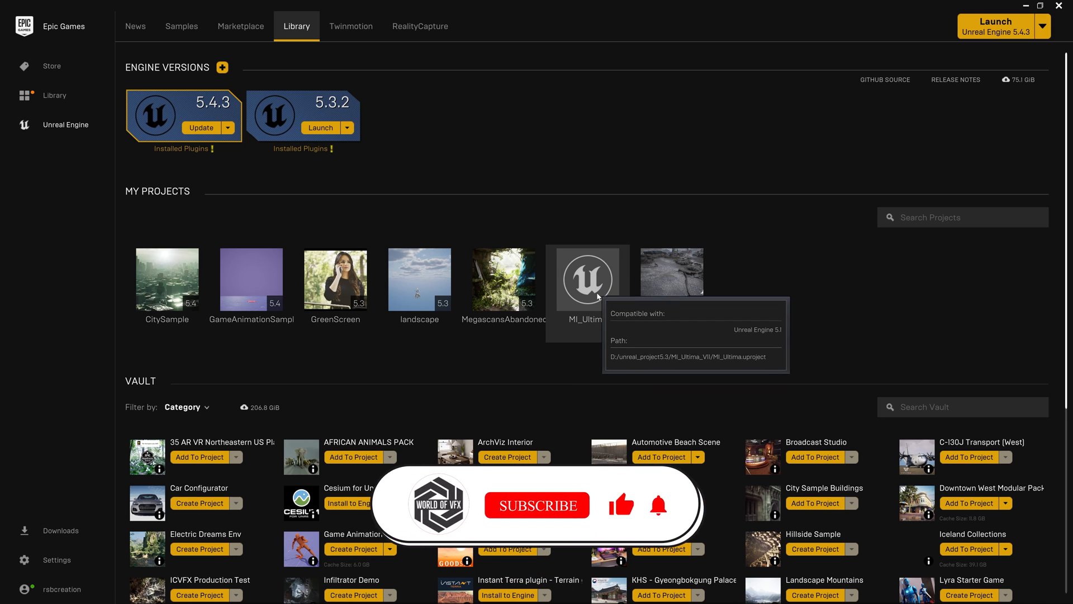
Open the MI_Ultima project, choosing engine version 5.3 in the version dropdown and confirming.
double_click(587, 278)
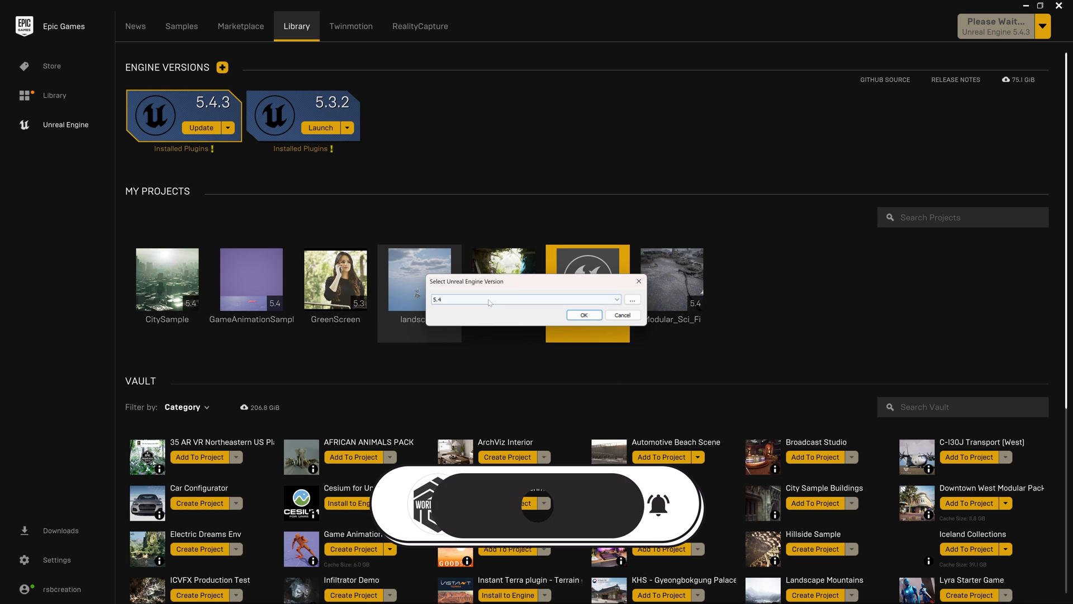
left_click(615, 300)
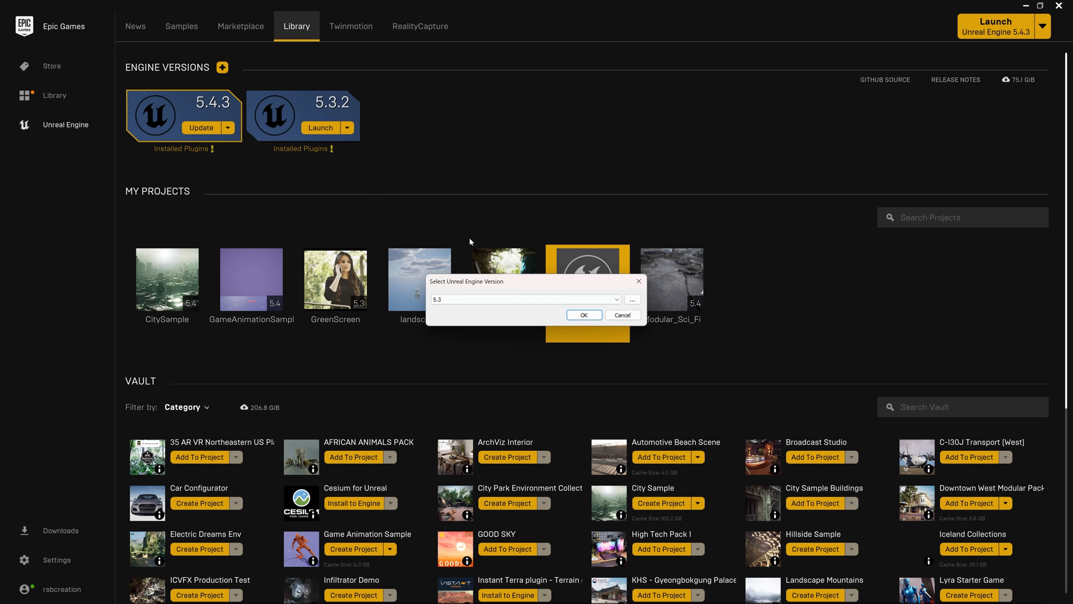
mouse_move(583, 316)
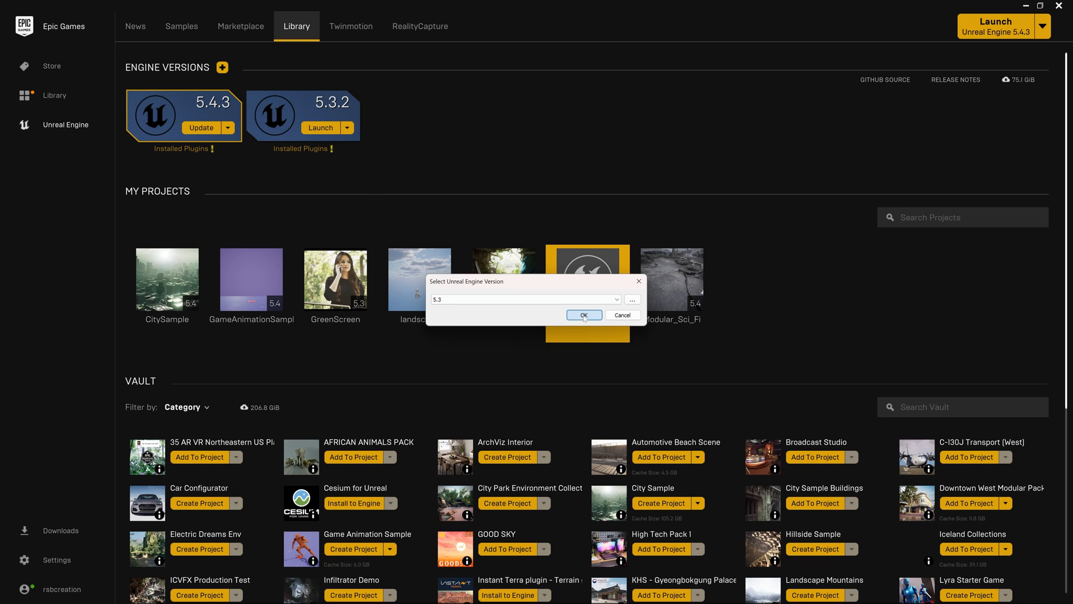
left_click(584, 315)
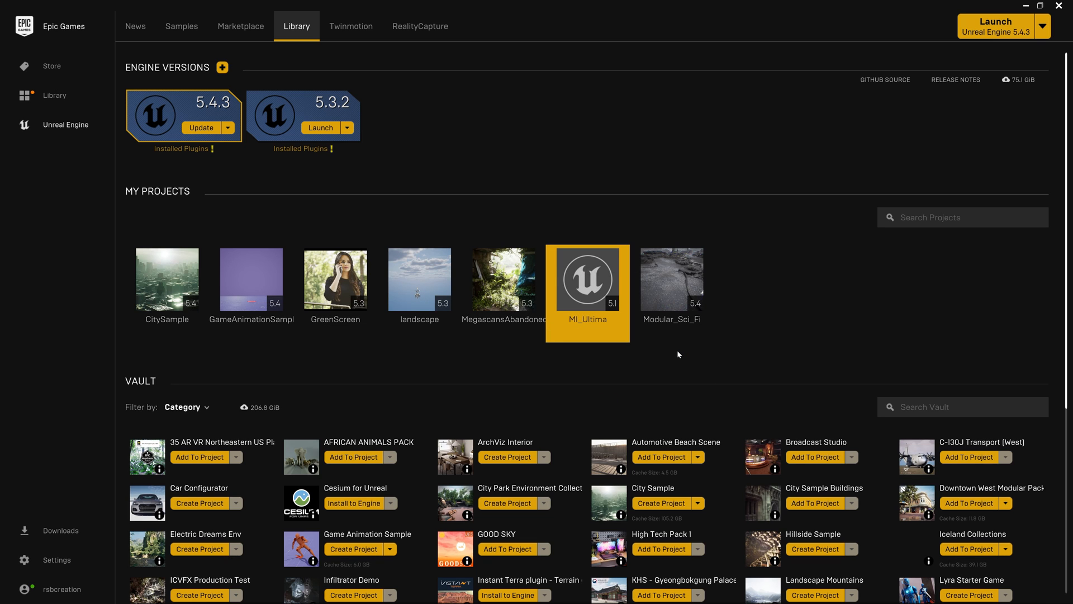
double_click(587, 279)
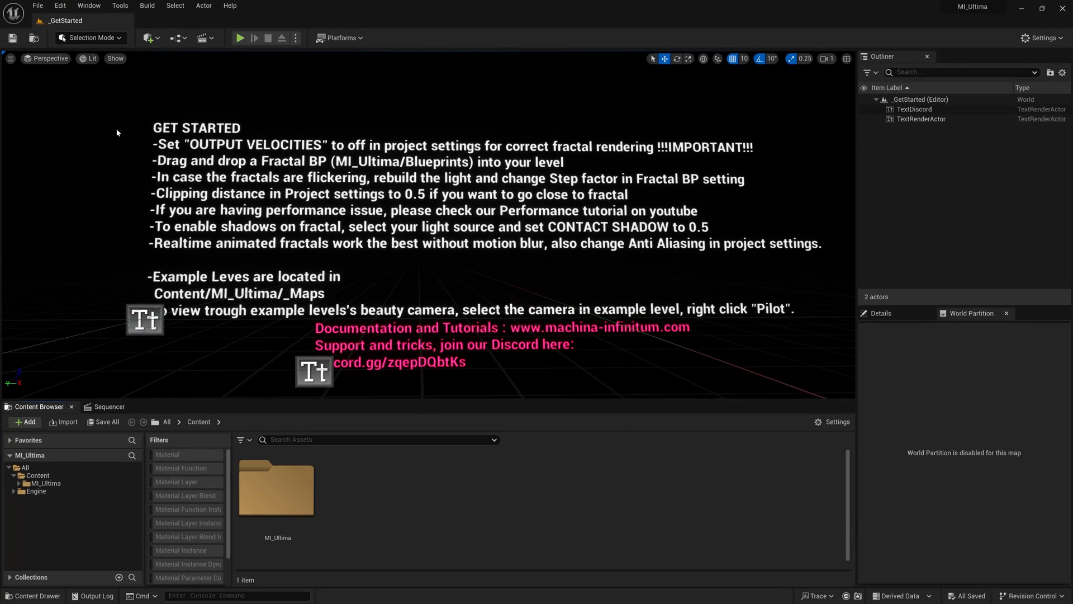
mouse_move(664, 84)
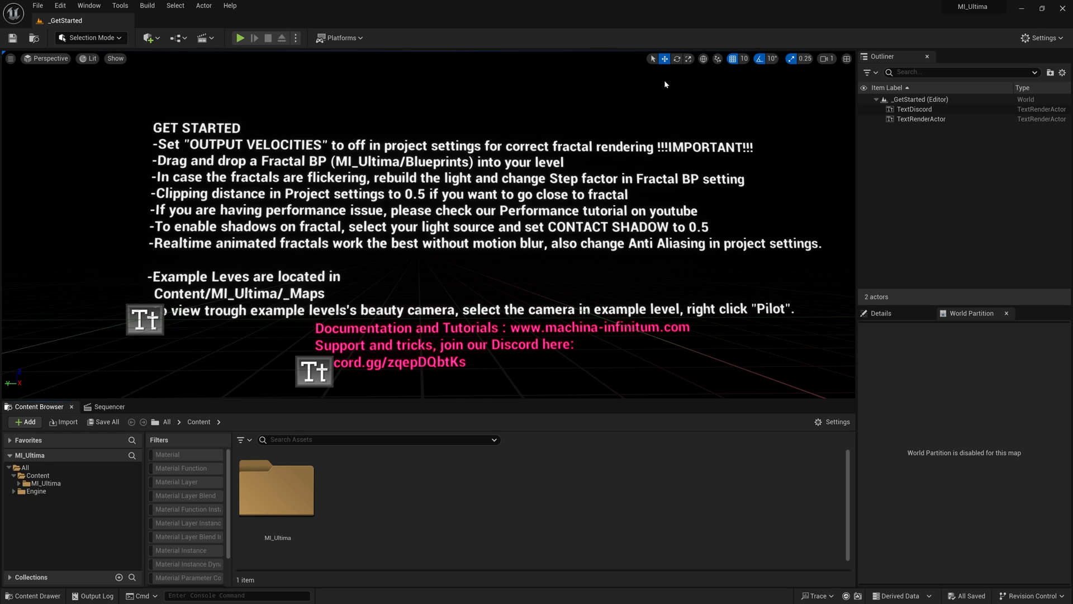
mouse_move(193, 197)
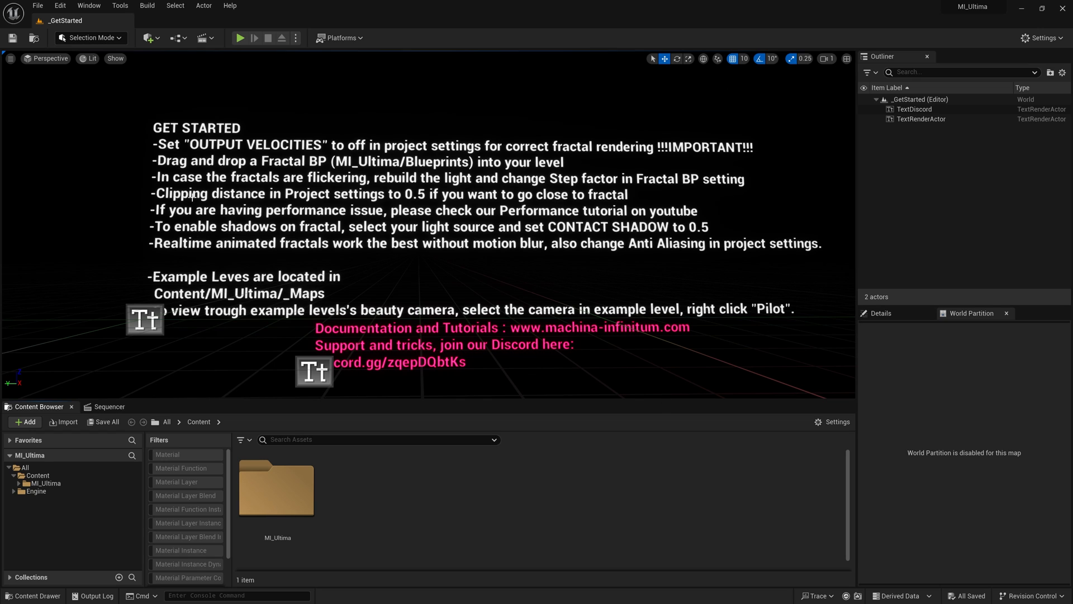
mouse_move(520, 253)
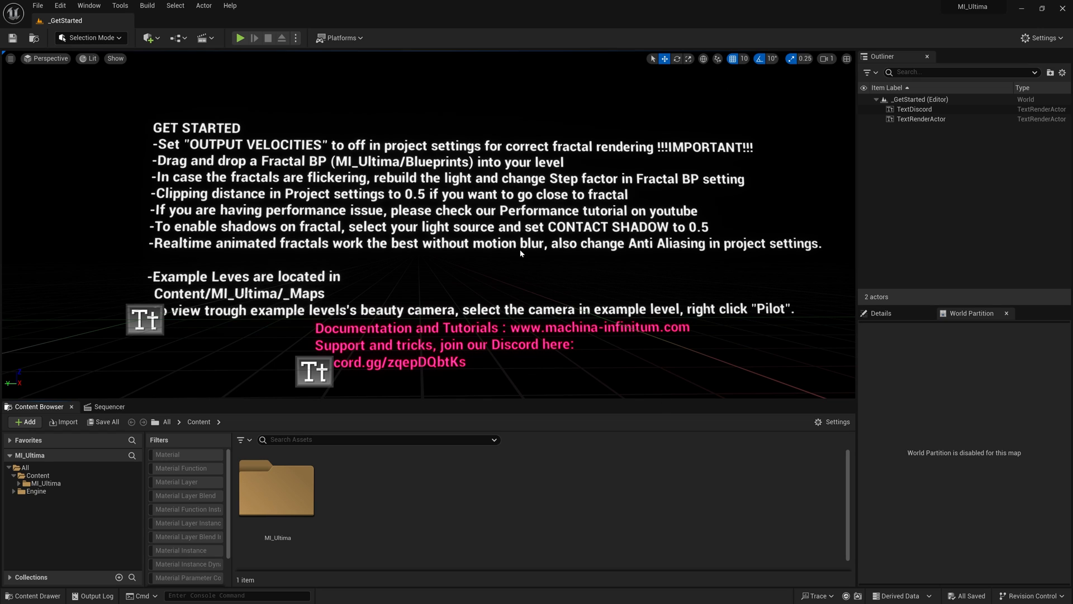
mouse_move(387, 161)
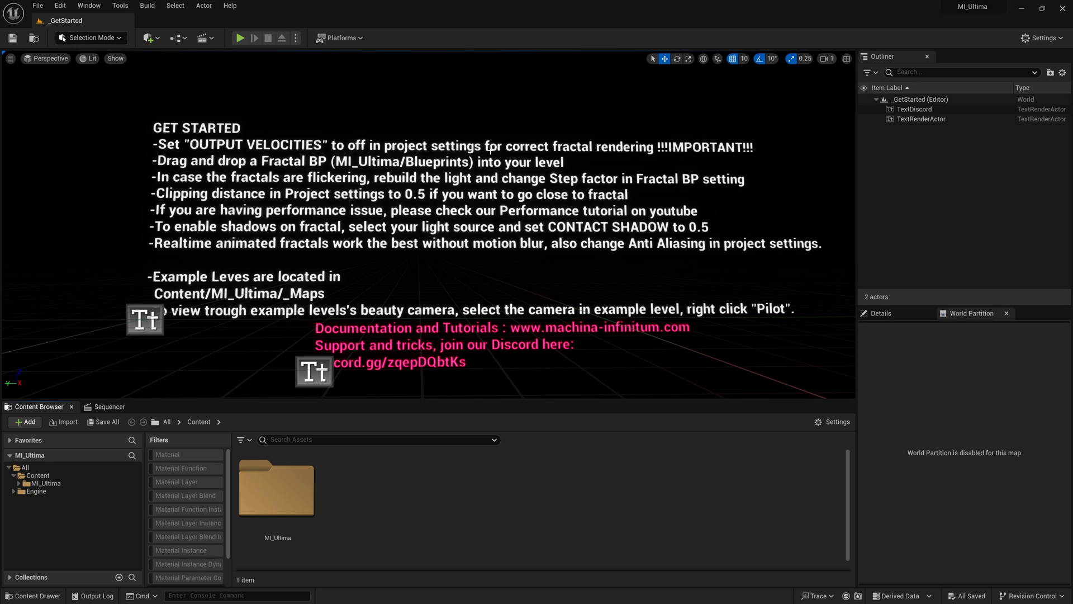
mouse_move(682, 145)
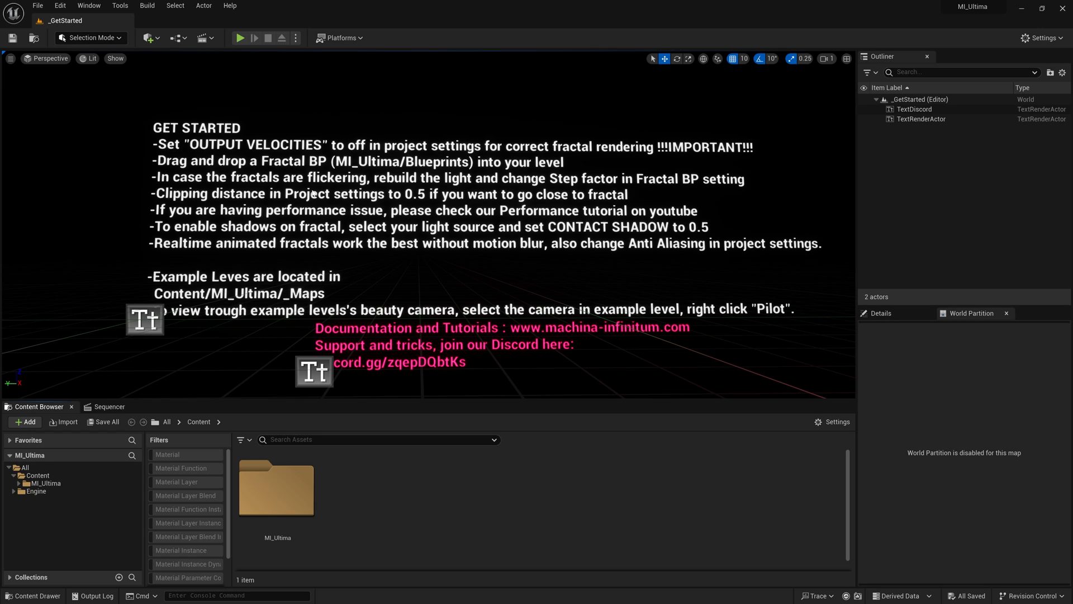
mouse_move(112, 33)
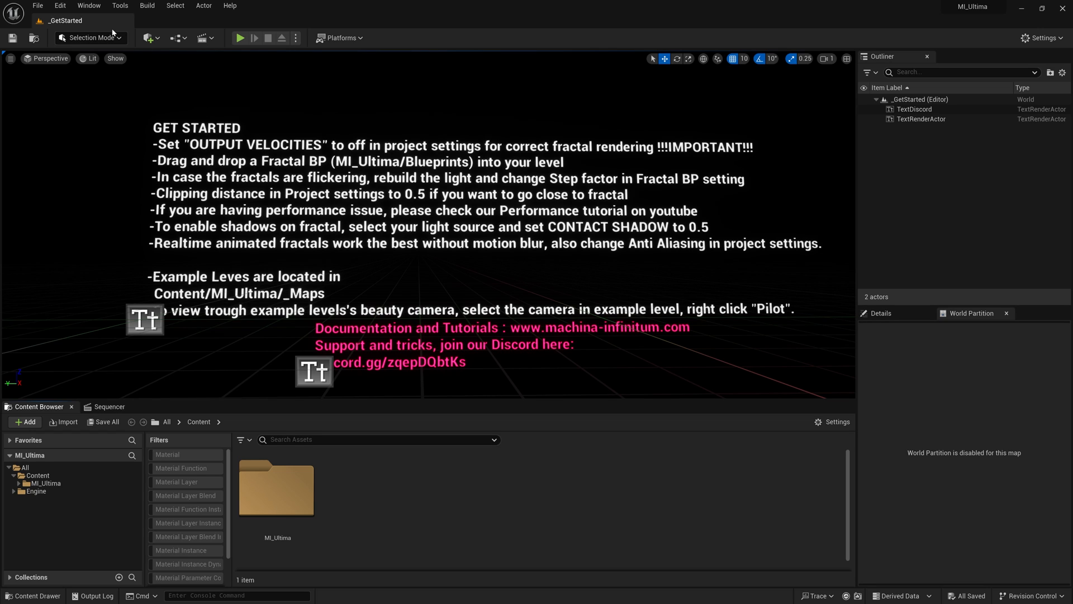
Open Project Settings, filter by 'output v' and expand the Output velocities due to vertex deformation choices.
left_click(60, 5)
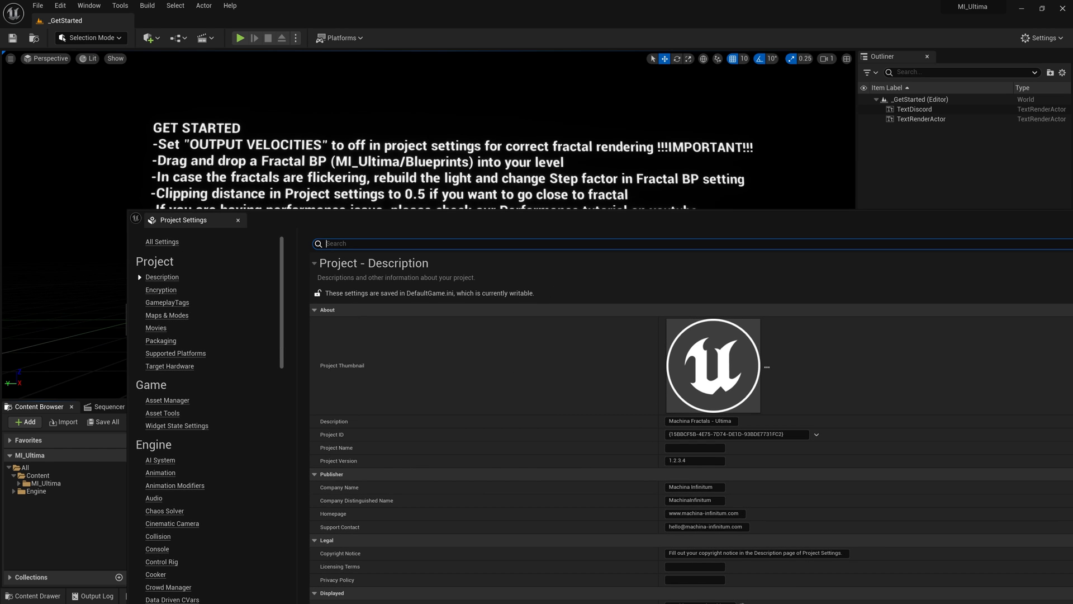
type("output")
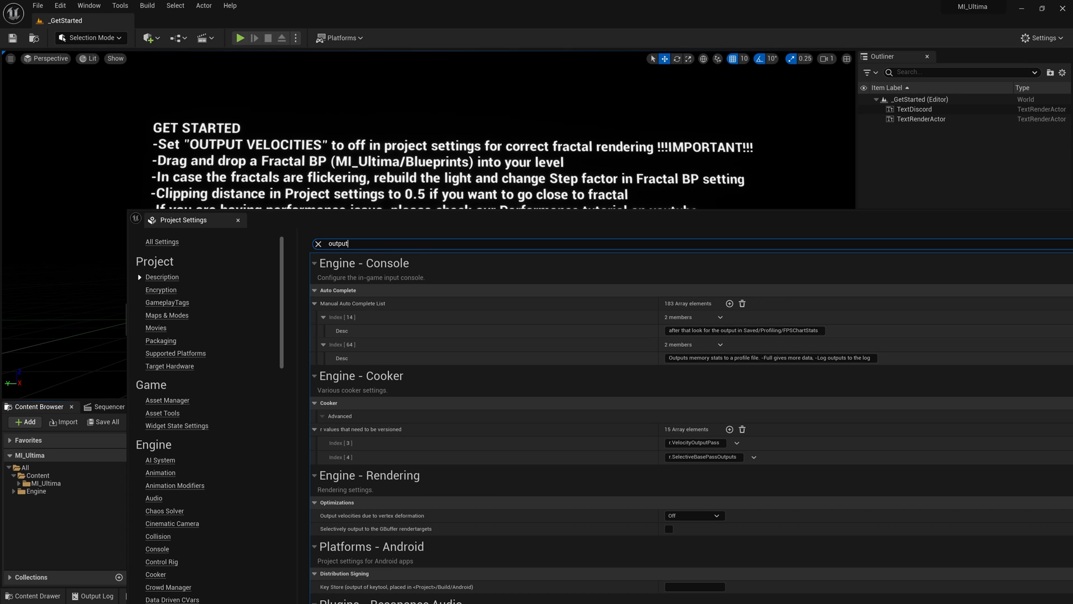
type("v")
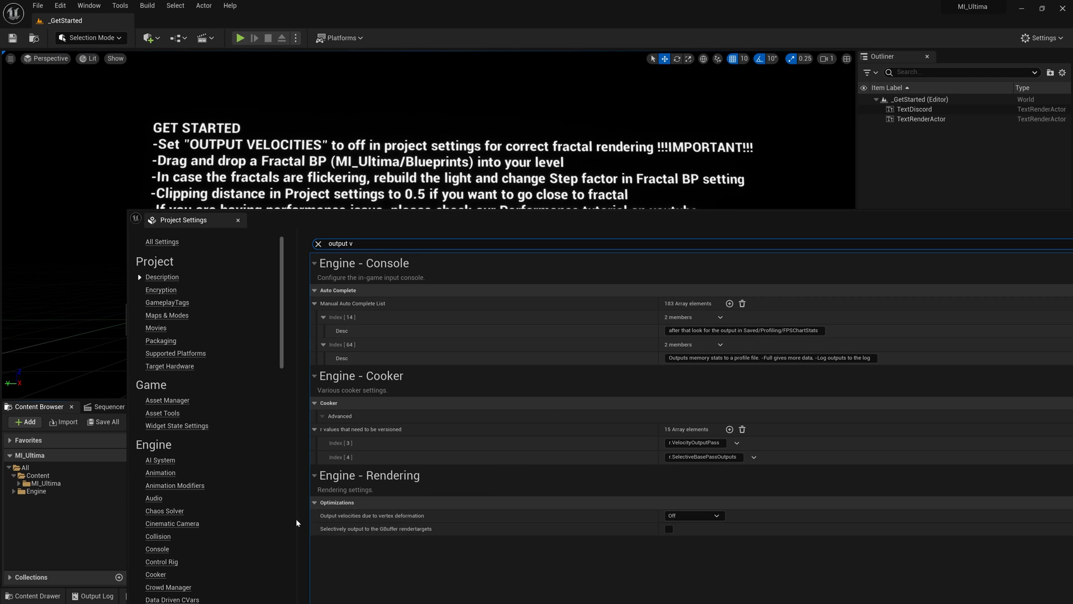
mouse_move(688, 515)
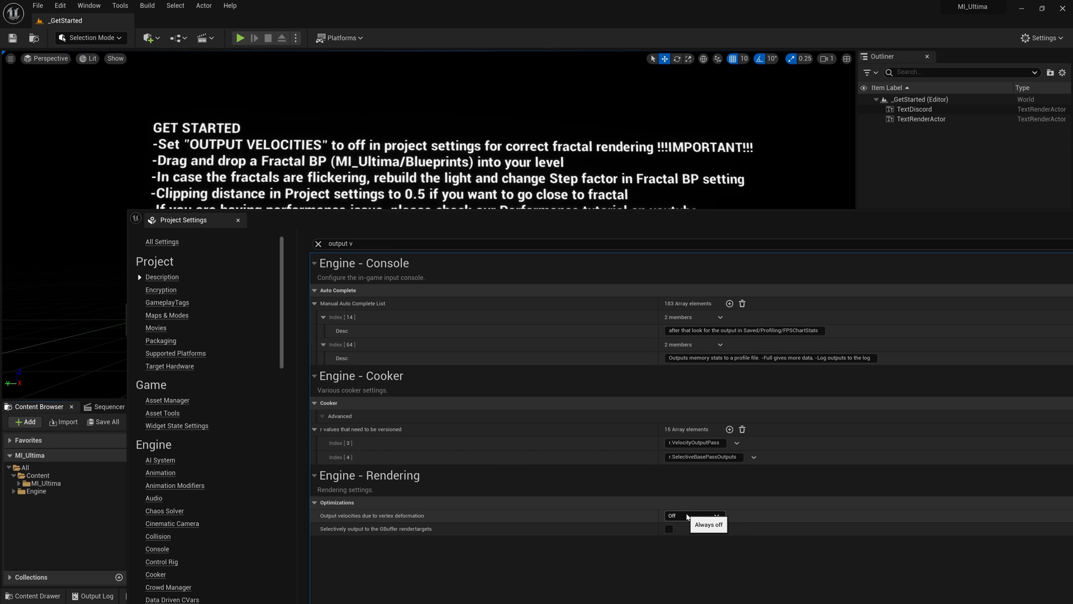
left_click(692, 516)
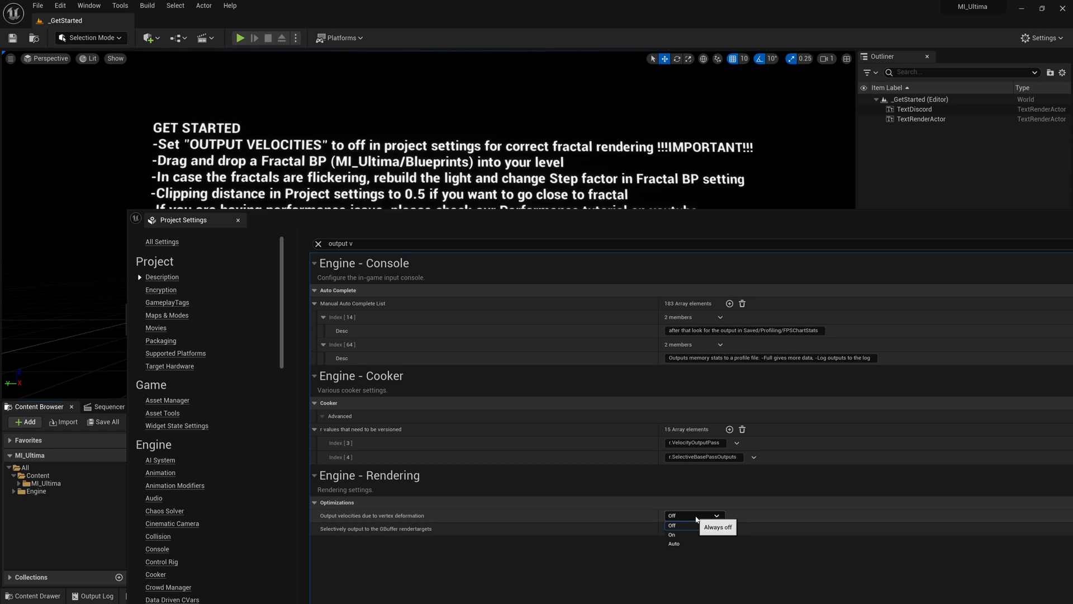
mouse_move(684, 526)
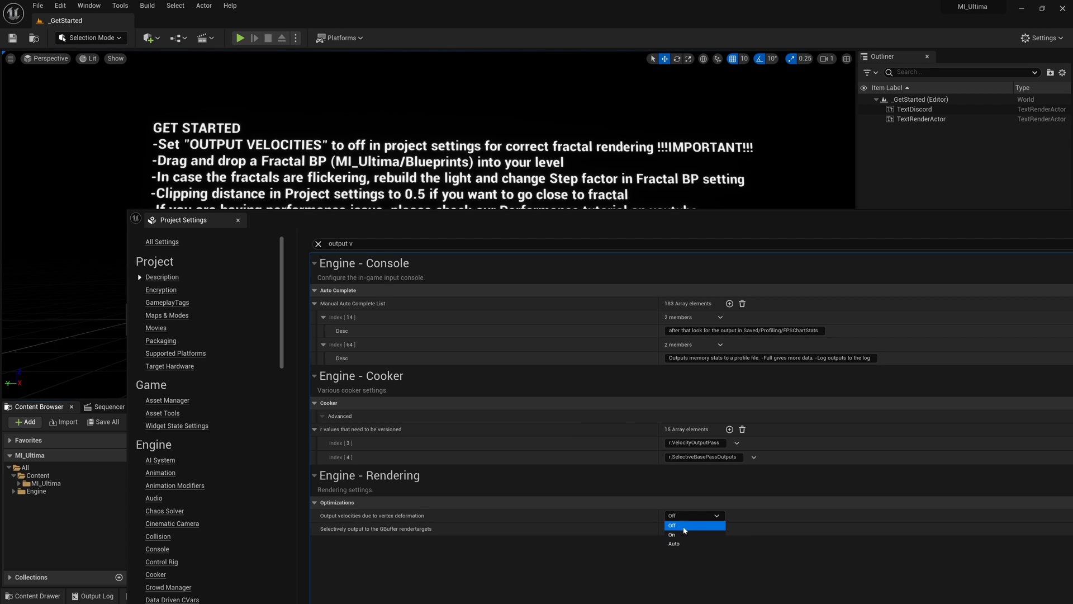
Leave output velocities Off, then open the BoxelBrot level from Content/MI_Ultima/_Maps.
left_click(672, 526)
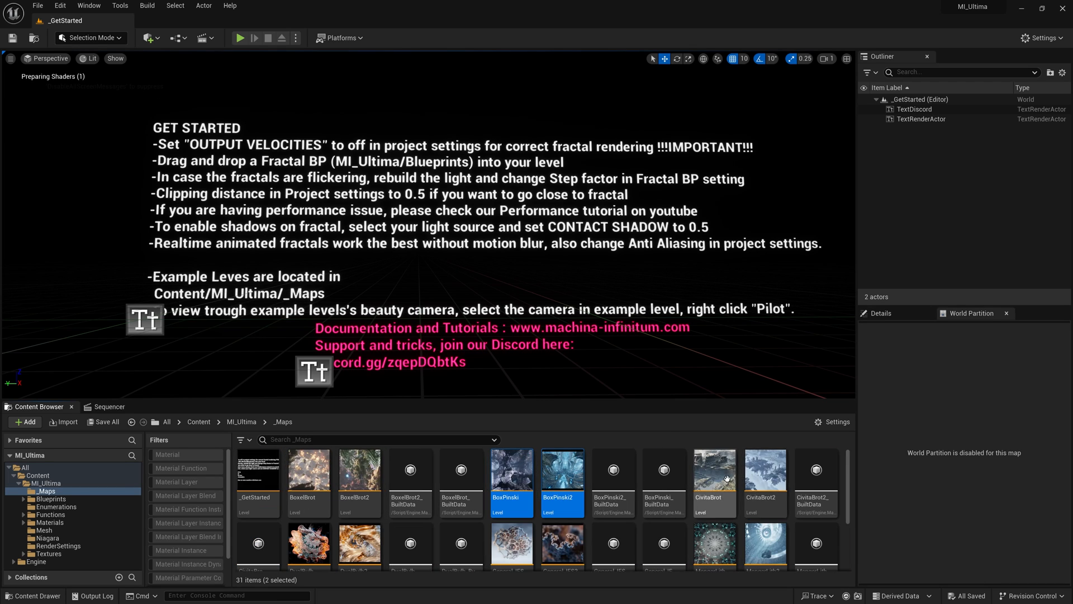
scroll("down", 3)
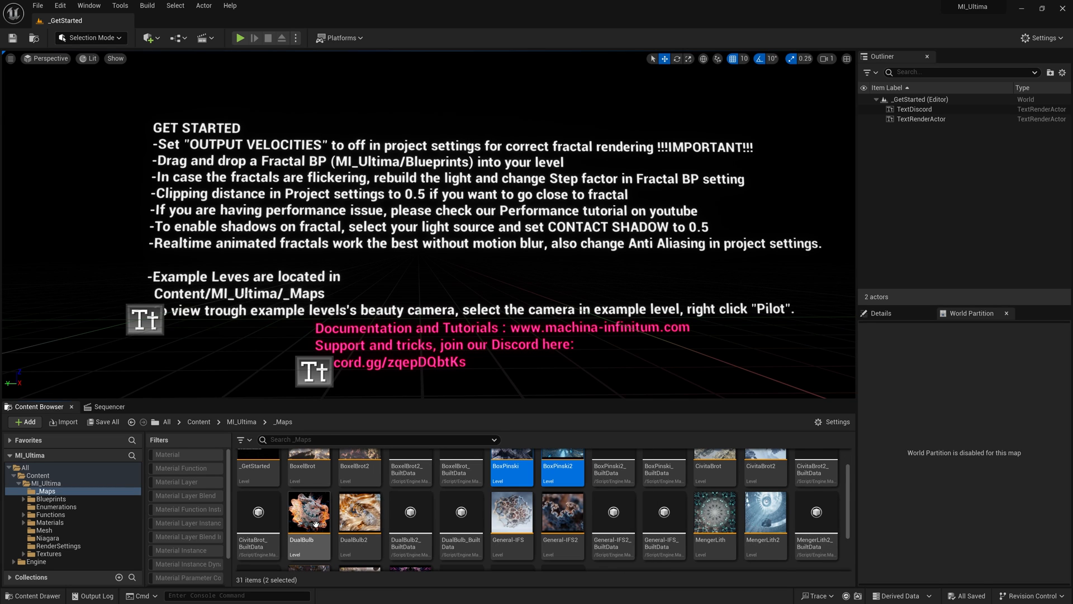
scroll("up", 3)
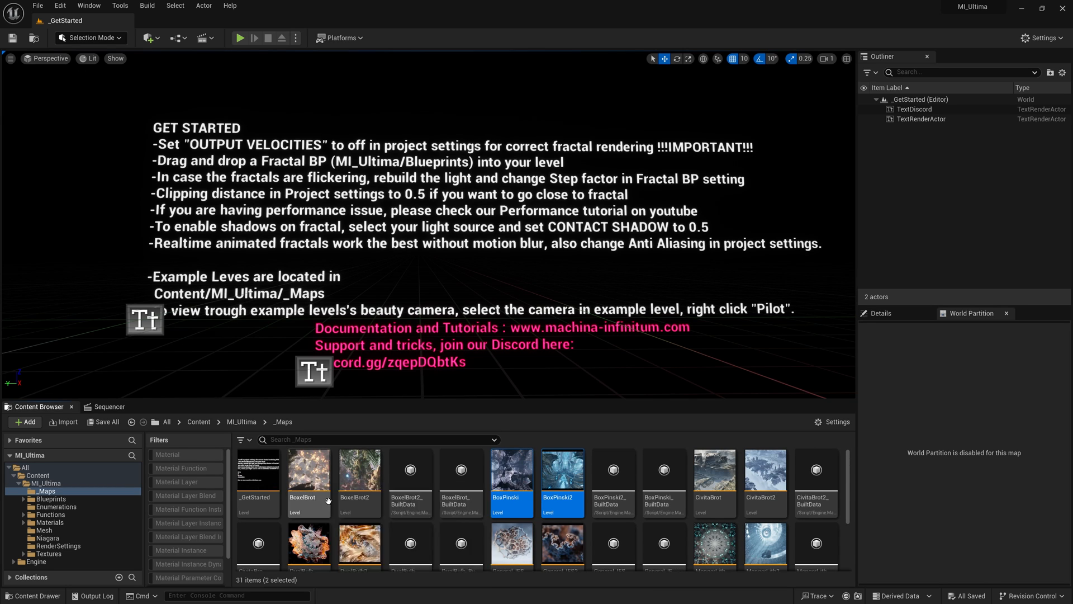
double_click(309, 472)
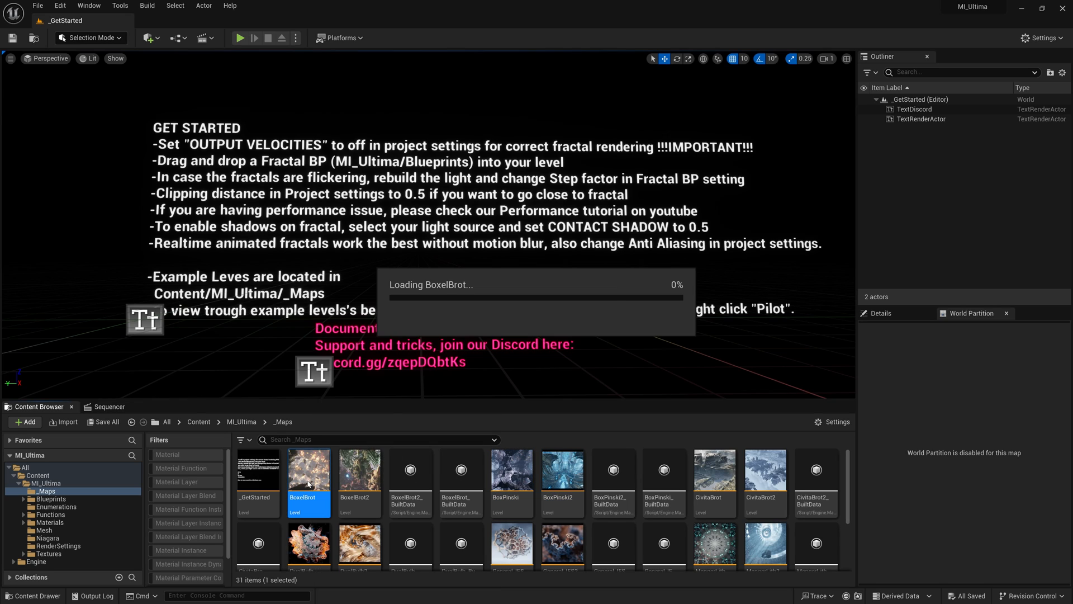
Close the Content Browser and Sequencer panels so the BoxelBrot fractal fills the editor.
double_click(308, 471)
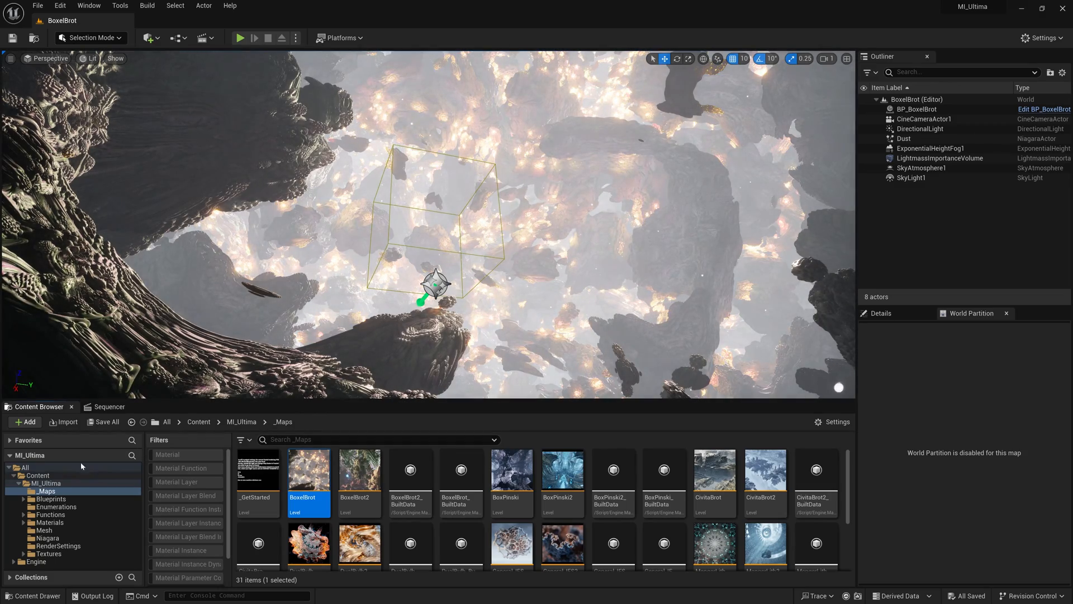
left_click(72, 407)
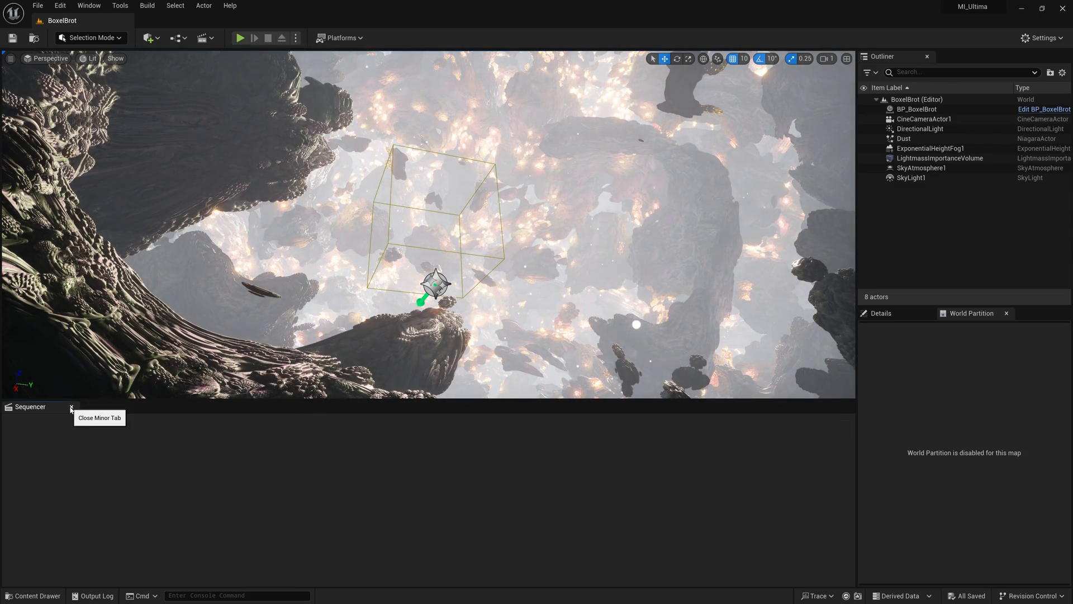
left_click(71, 407)
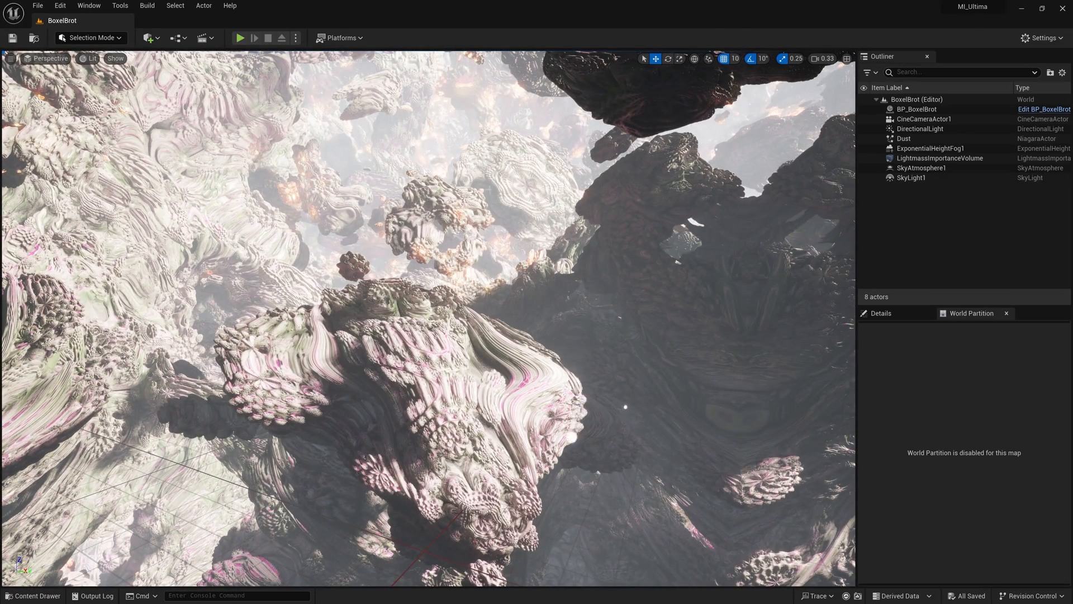
Pilot CineCameraActor1 from the Outliner context menu, then select the BP_BoxelBrot actor.
left_click(925, 118)
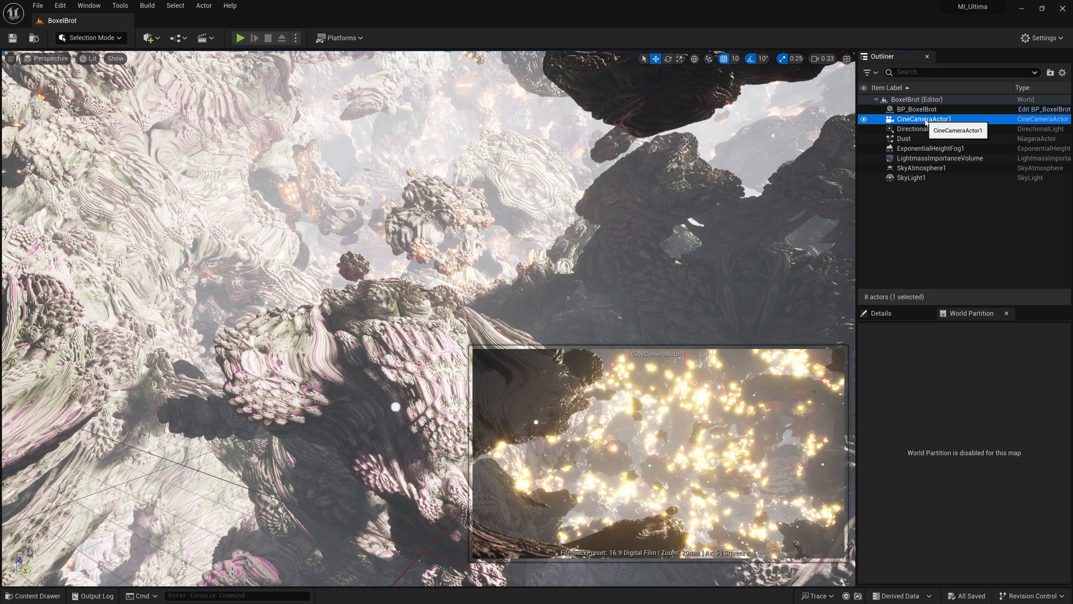
right_click(925, 118)
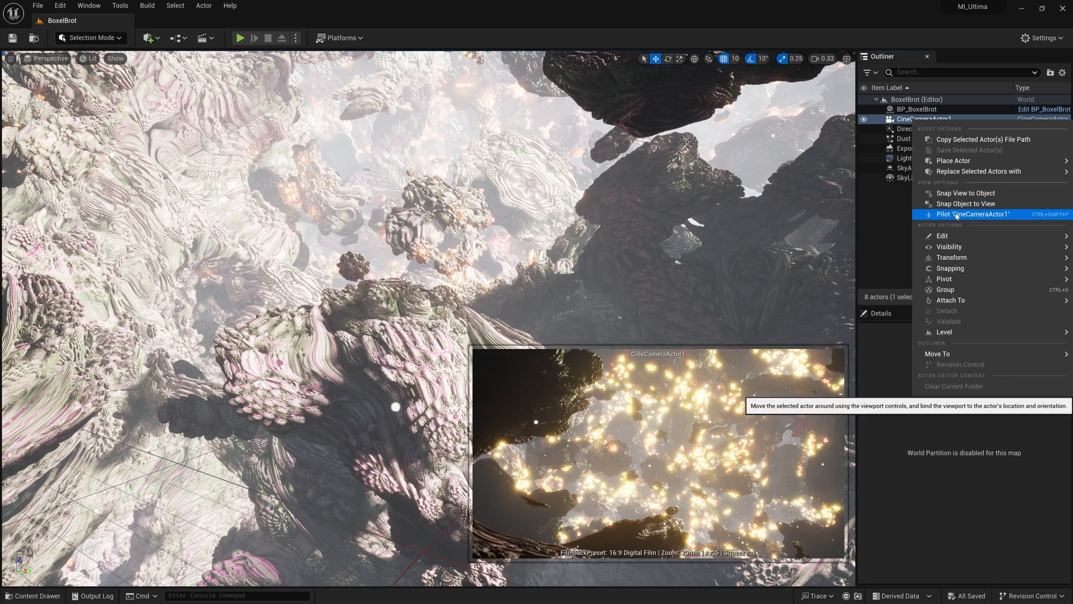
left_click(972, 215)
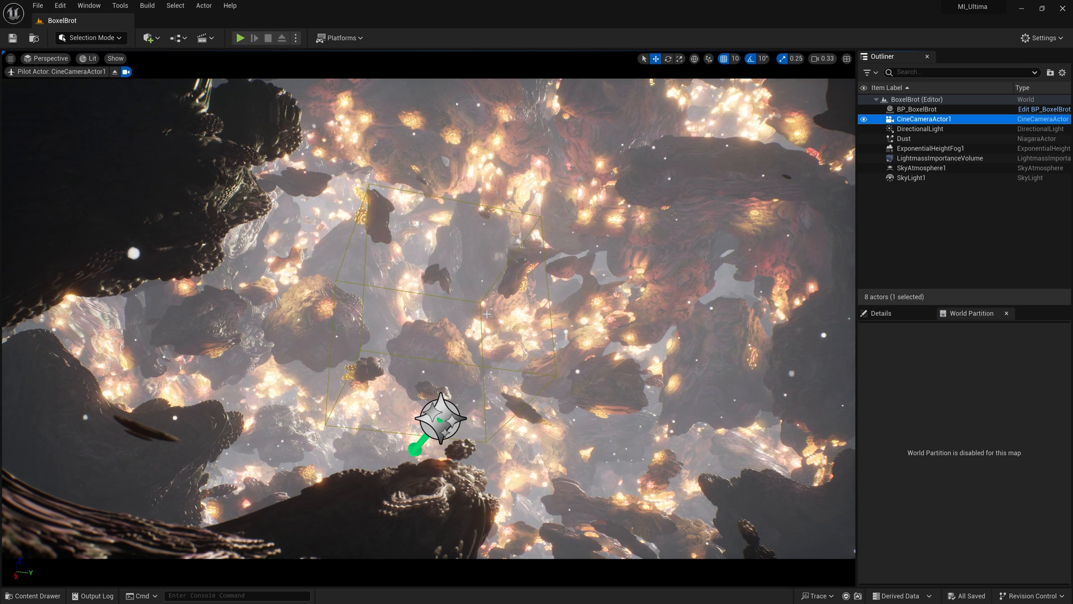
left_click(917, 109)
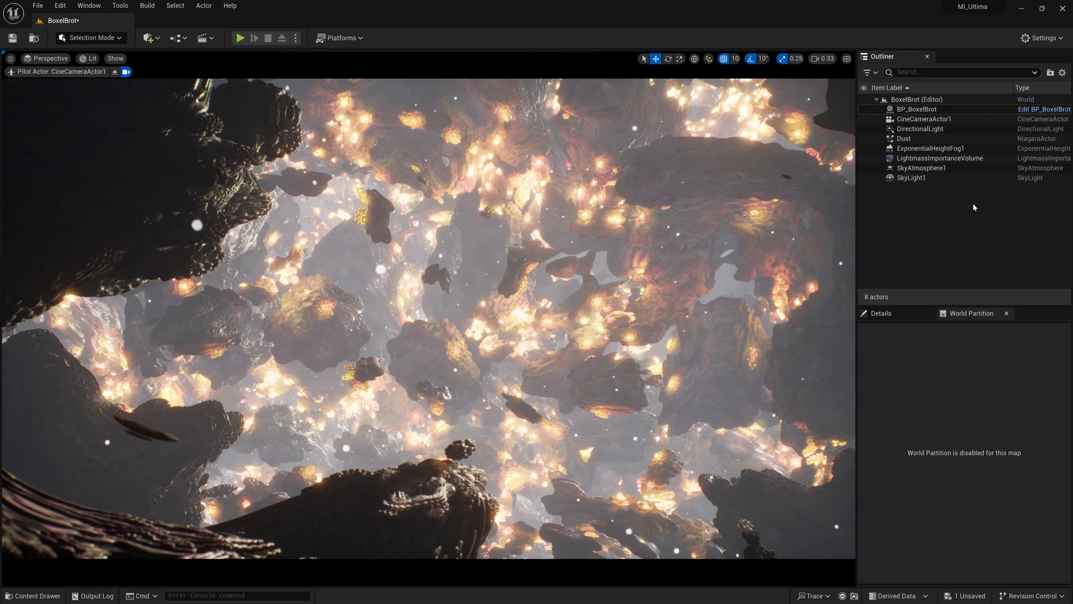
mouse_move(915, 109)
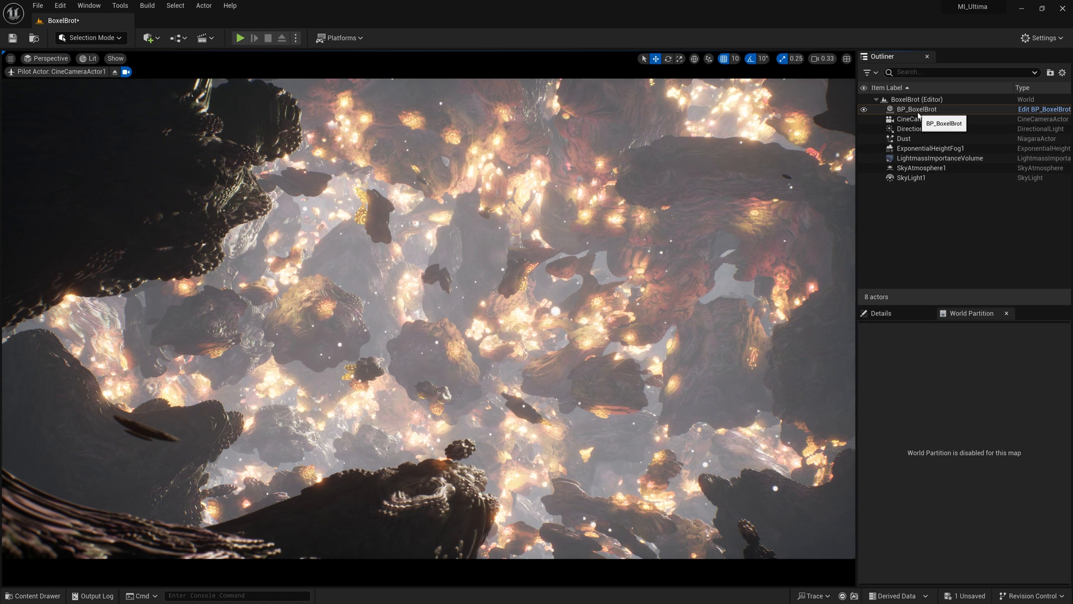
left_click(916, 108)
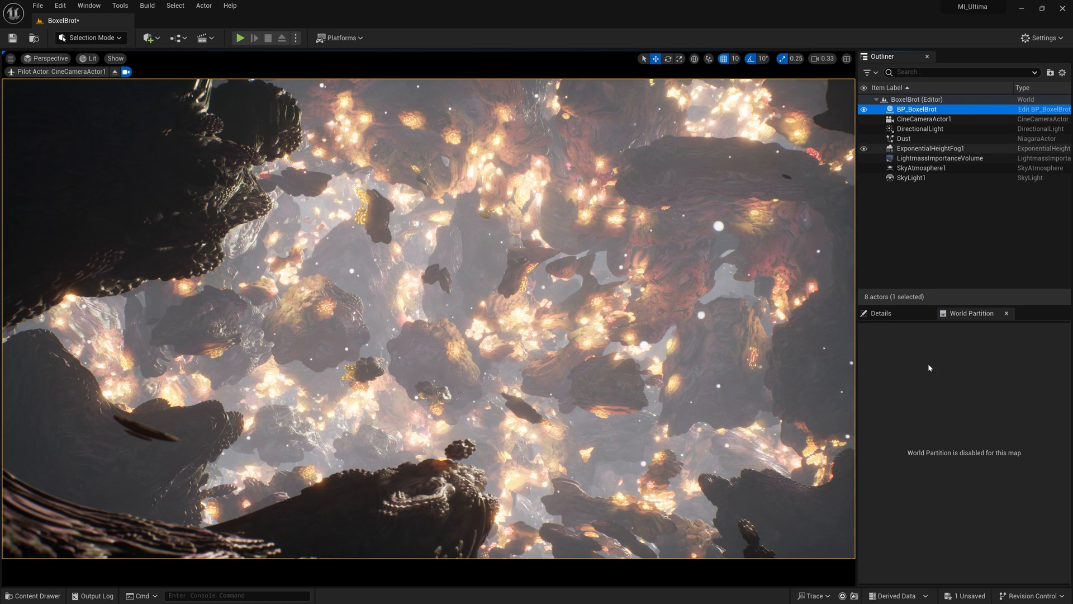
Show Details for CineCameraActor1 and expand its Focus Settings (manual focus around 1792 cm).
left_click(880, 313)
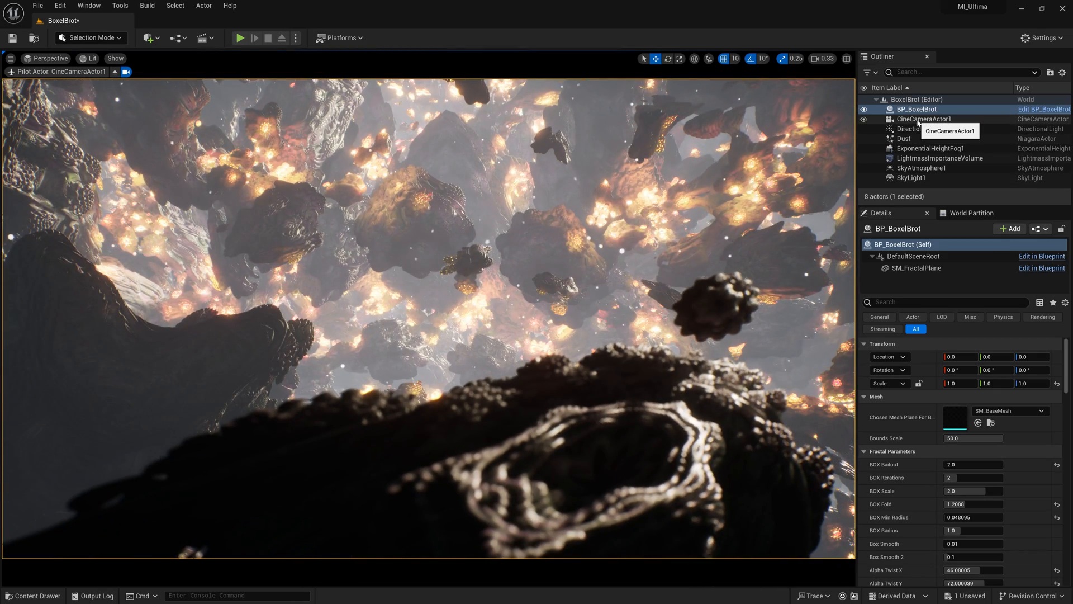
left_click(925, 120)
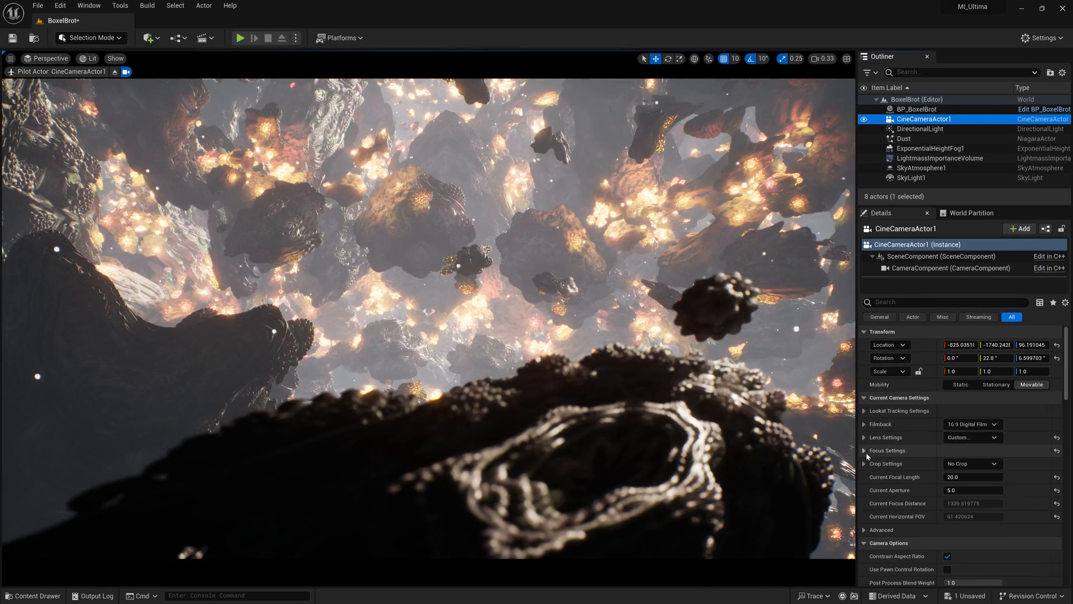
left_click(864, 450)
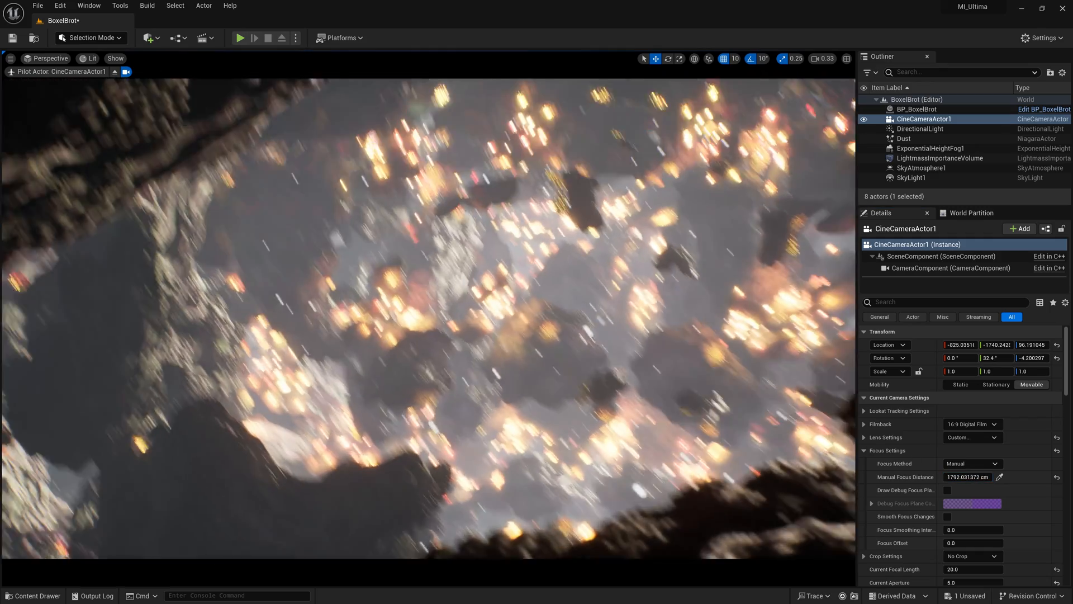
Select BP_BoxelBrot and set its BOX Iterations fractal parameter to 3.
left_click(916, 108)
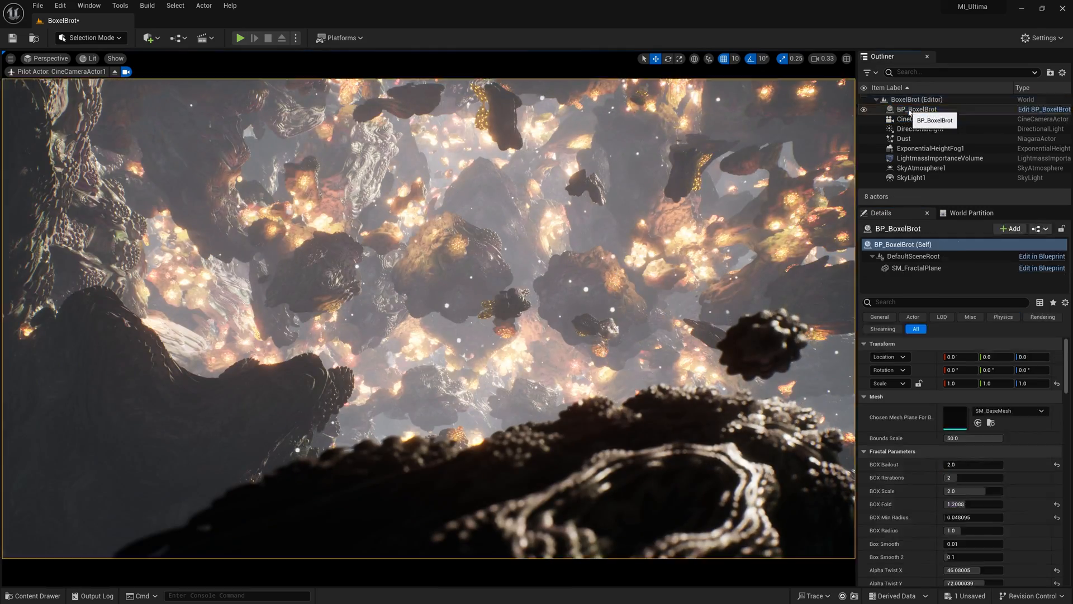
left_click(916, 109)
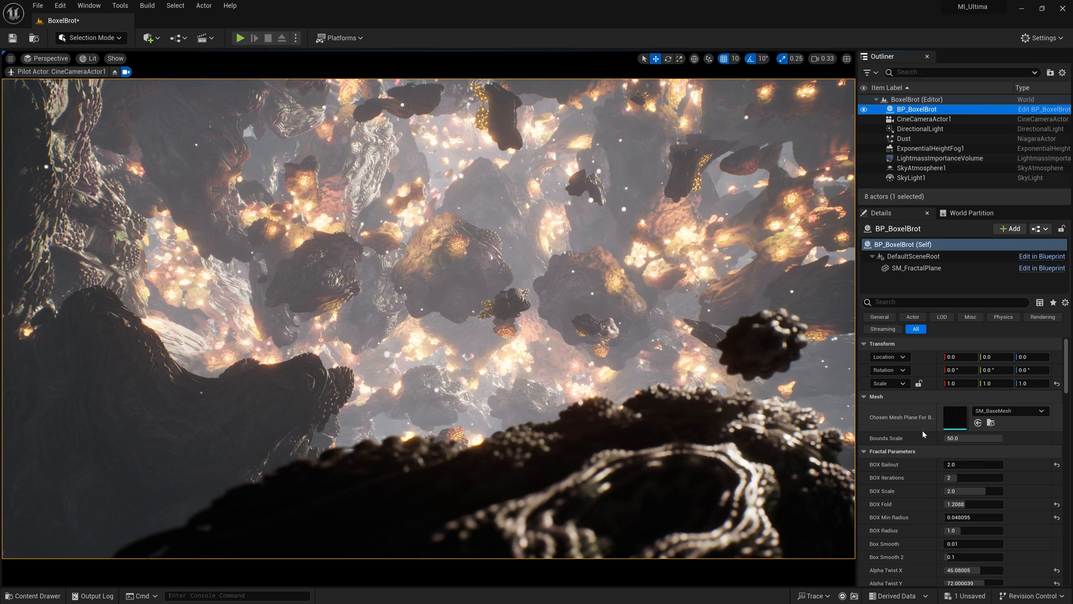
scroll("down", 3)
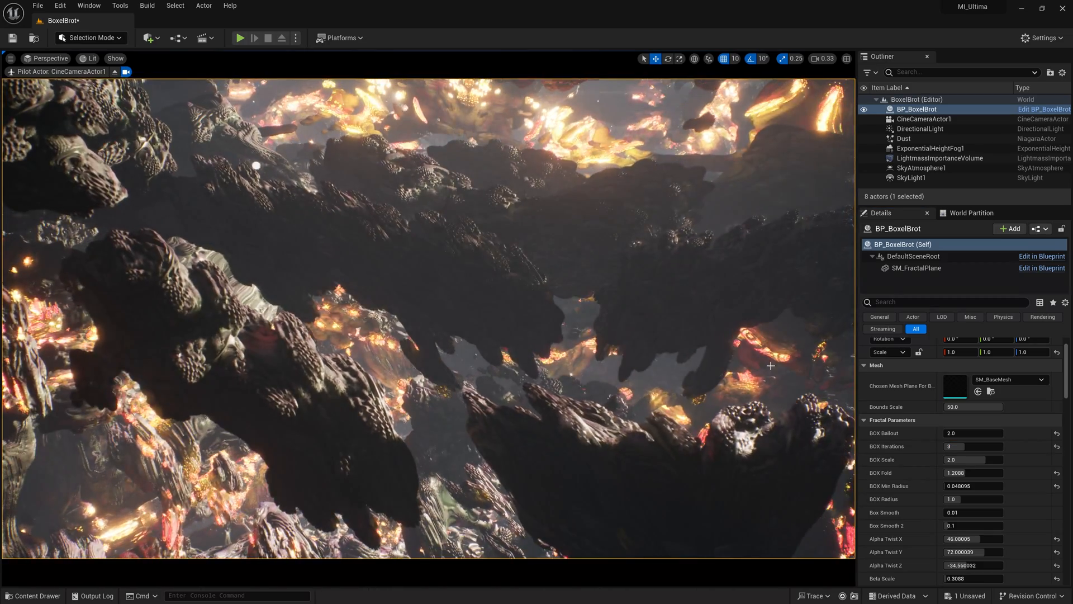
triple_click(971, 446)
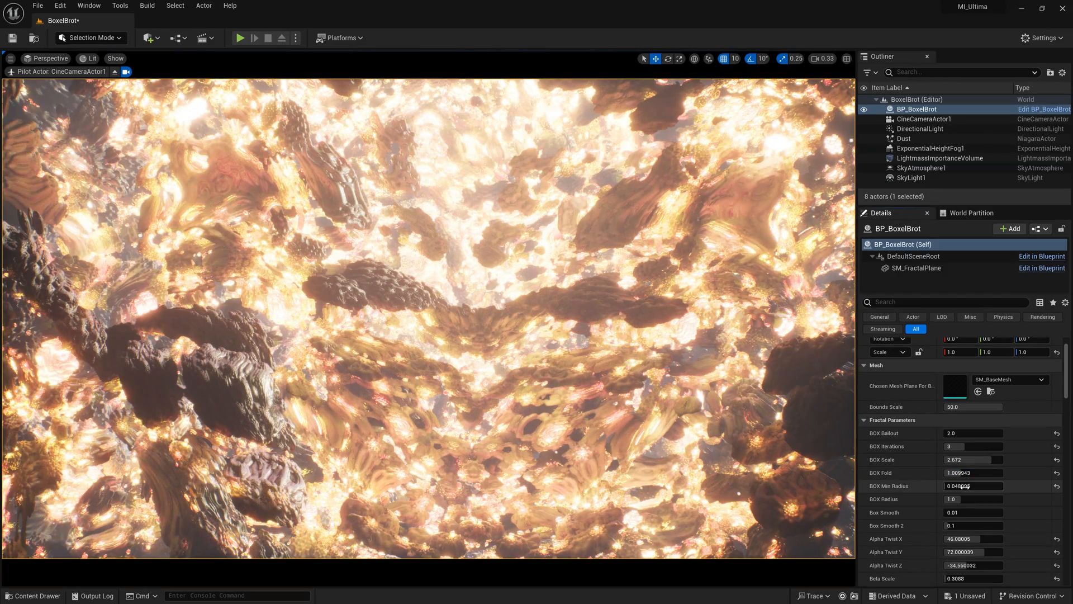
Set BOX Min Radius to 0.340637 and Box Smooth to 0.027429 on BP_BoxelBrot.
triple_click(972, 485)
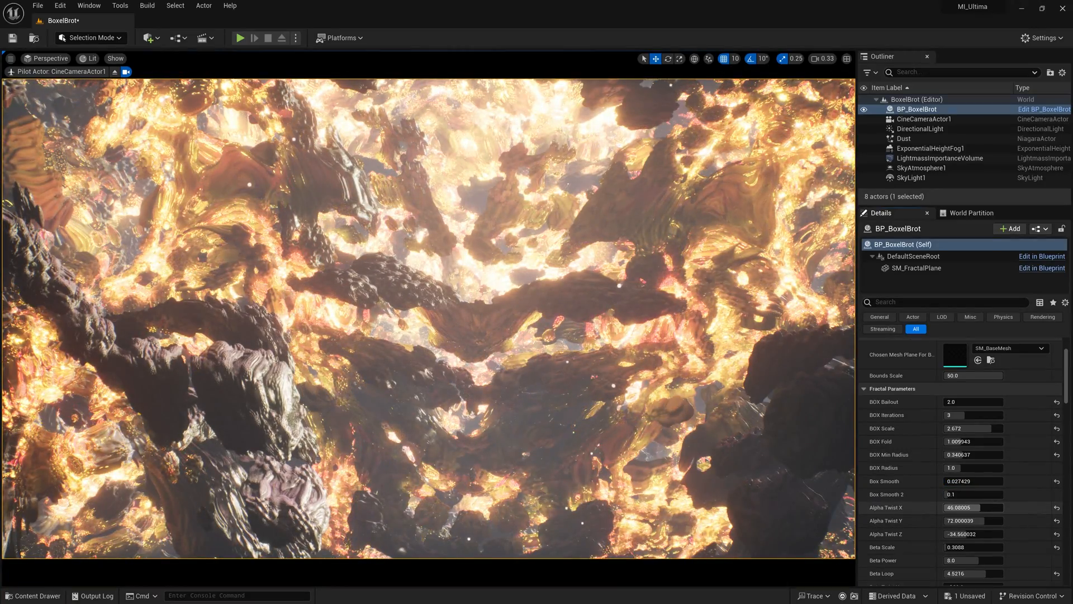
Set Alpha Twist to about 54.3, 63.8, −28.0 and Chaos near 0.051, then reach Render Settings.
triple_click(972, 507)
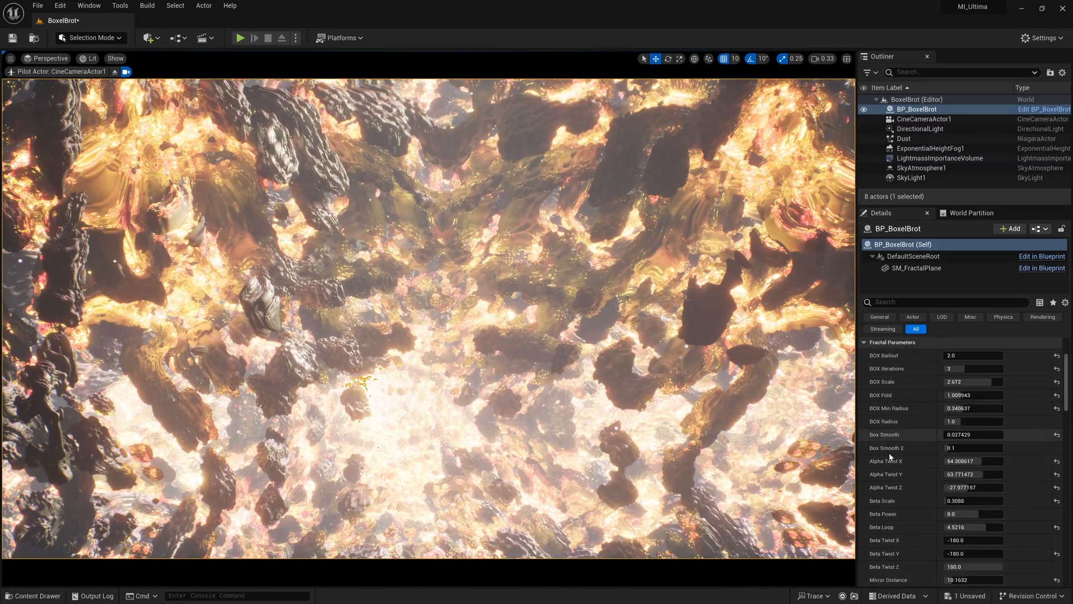
scroll("down", 3)
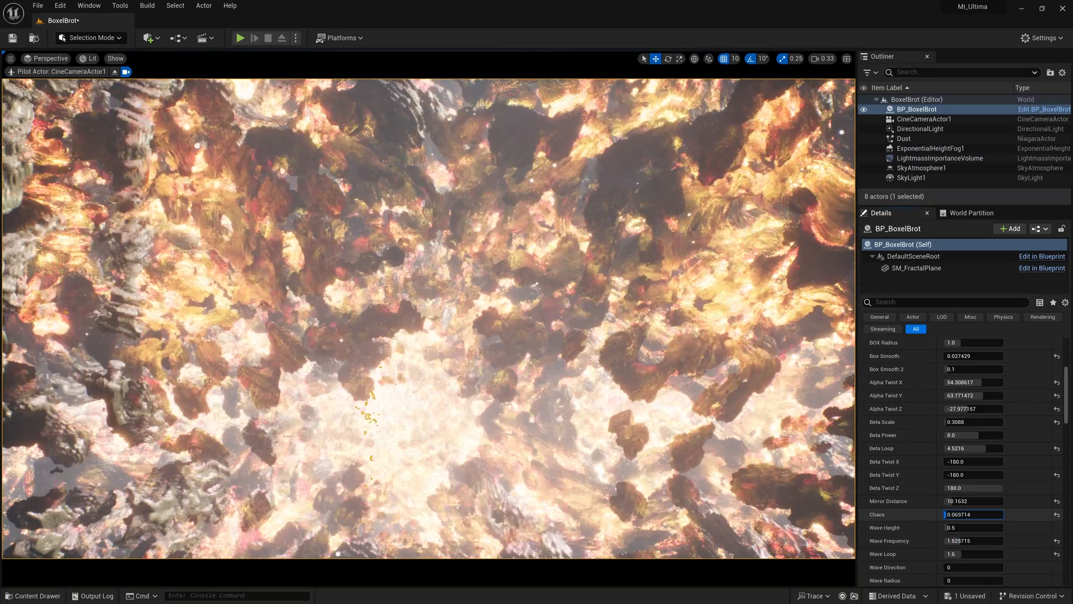
scroll("down", 3)
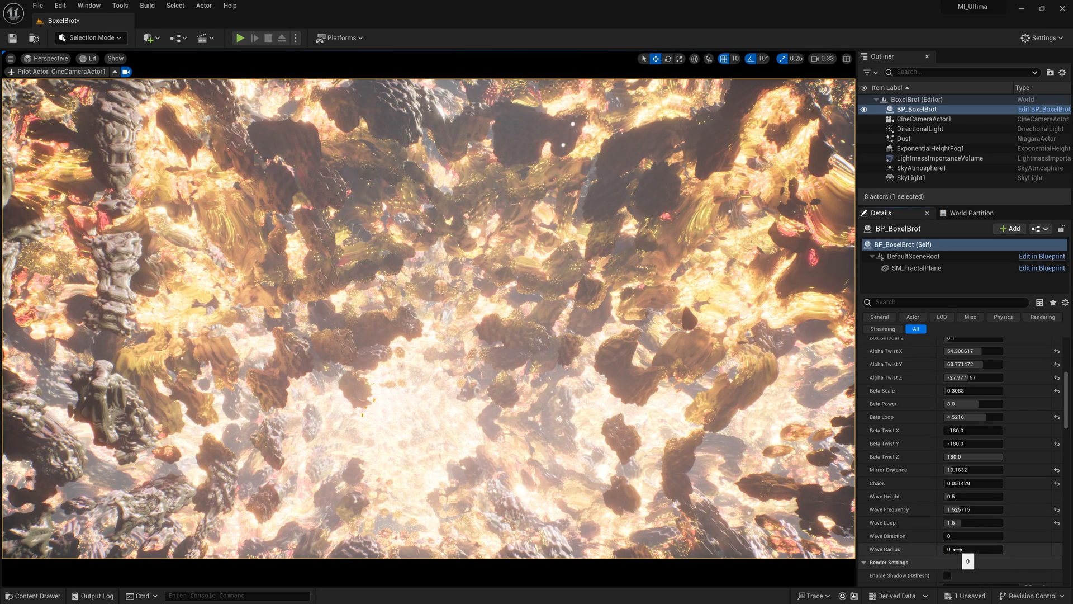
scroll("down", 3)
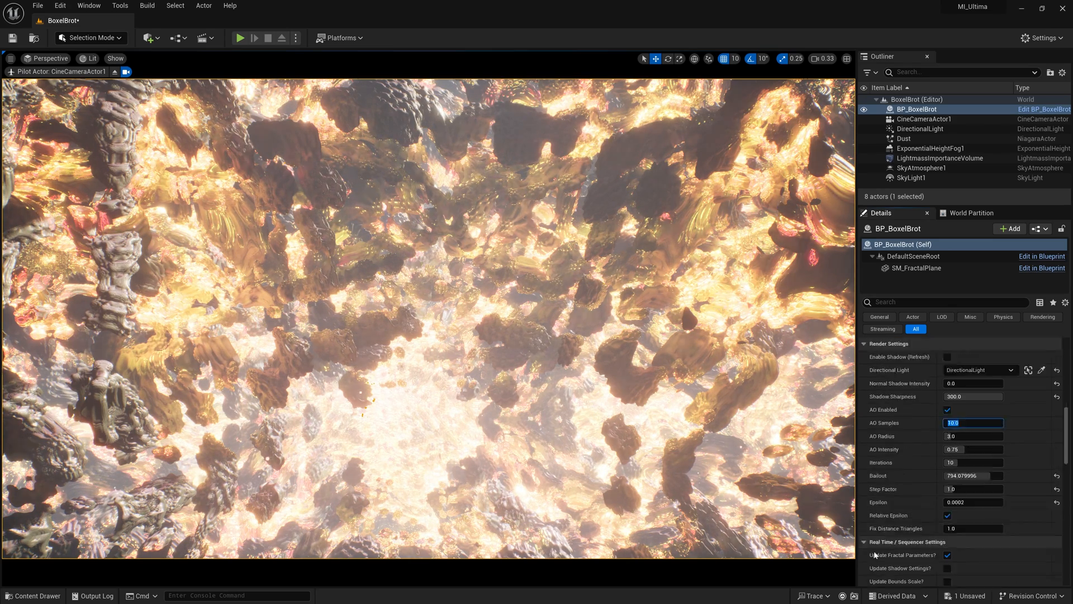
Save the BoxelBrot level and load the BoxelBrot2 map from the Content Browser.
scroll("down", 3)
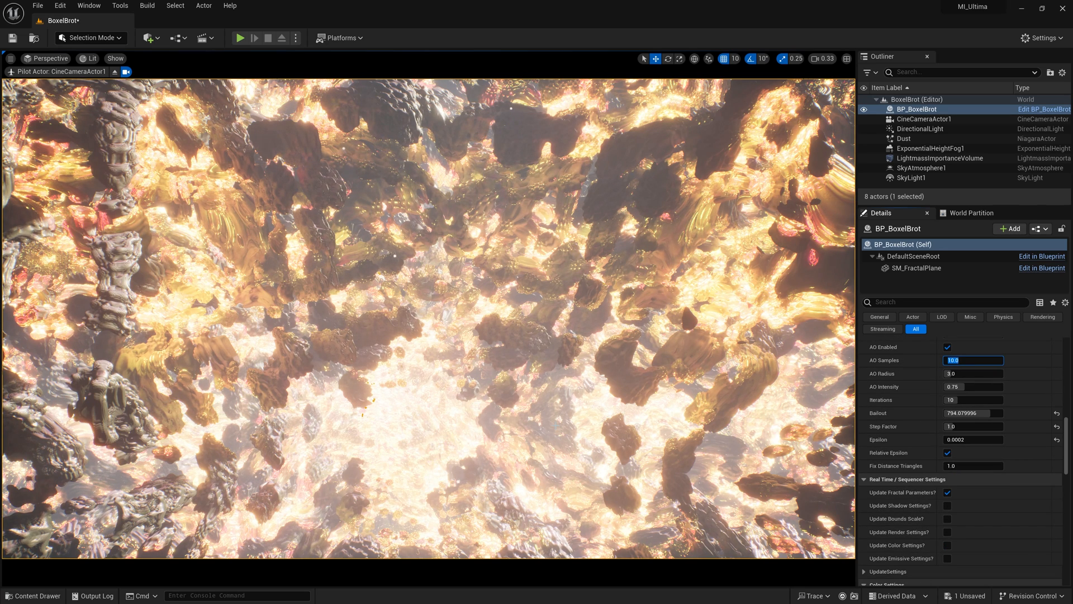
left_click(33, 596)
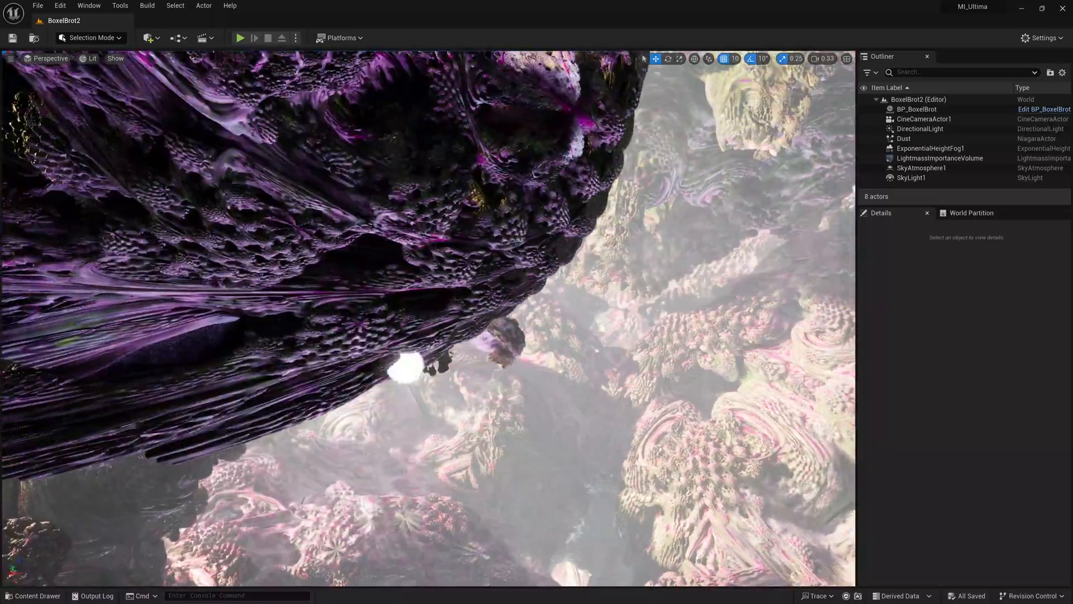
Pilot CineCameraActor1 to frame BoxelBrot2's dark fractal canyon shot.
left_click(924, 119)
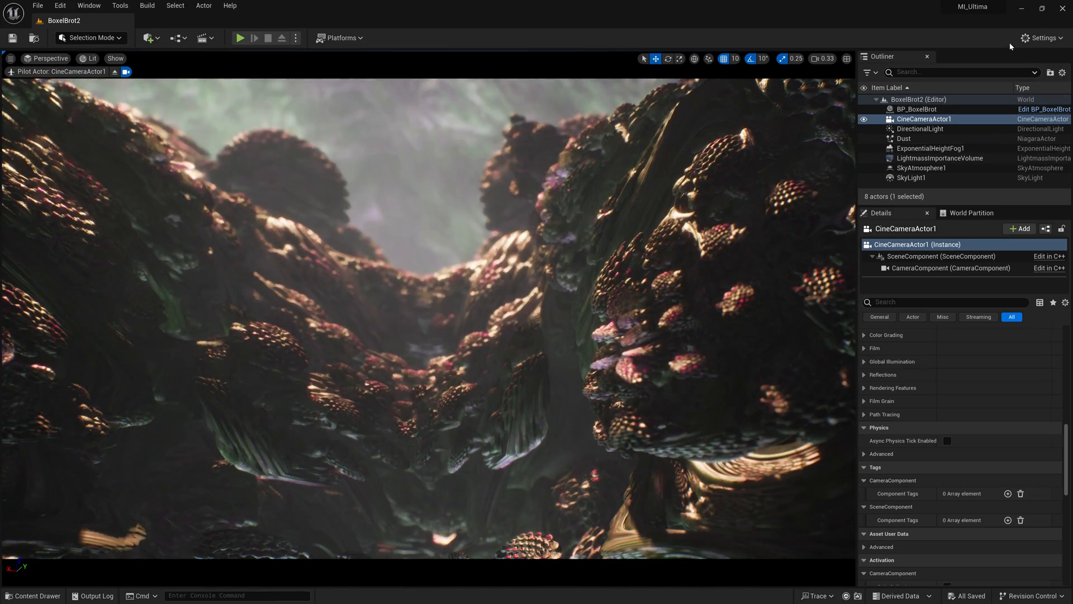
Select BP_BoxelBrot and retune Beta Power to about 8.23 and Chaos to 0.372.
left_click(917, 108)
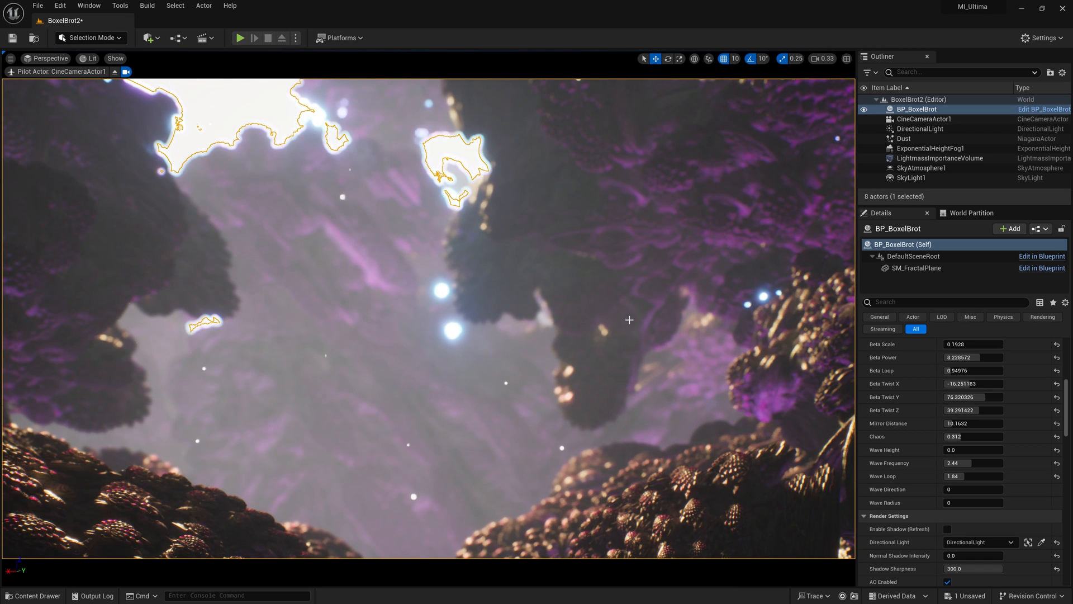
Switch to the BoxPinski level, discarding the unsaved BoxelBrot2 changes.
left_click(33, 596)
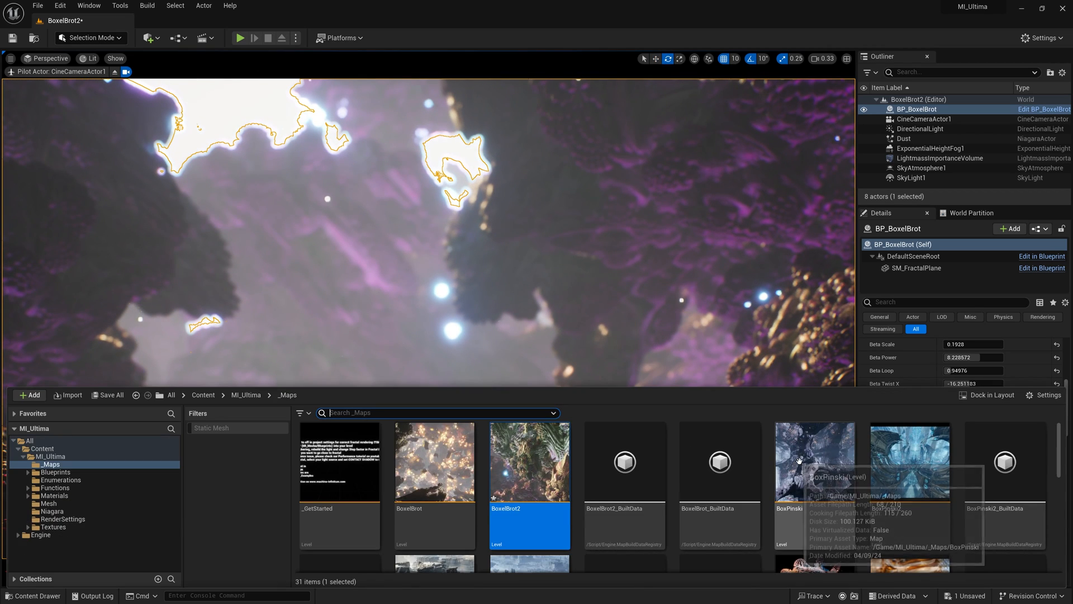
mouse_move(814, 505)
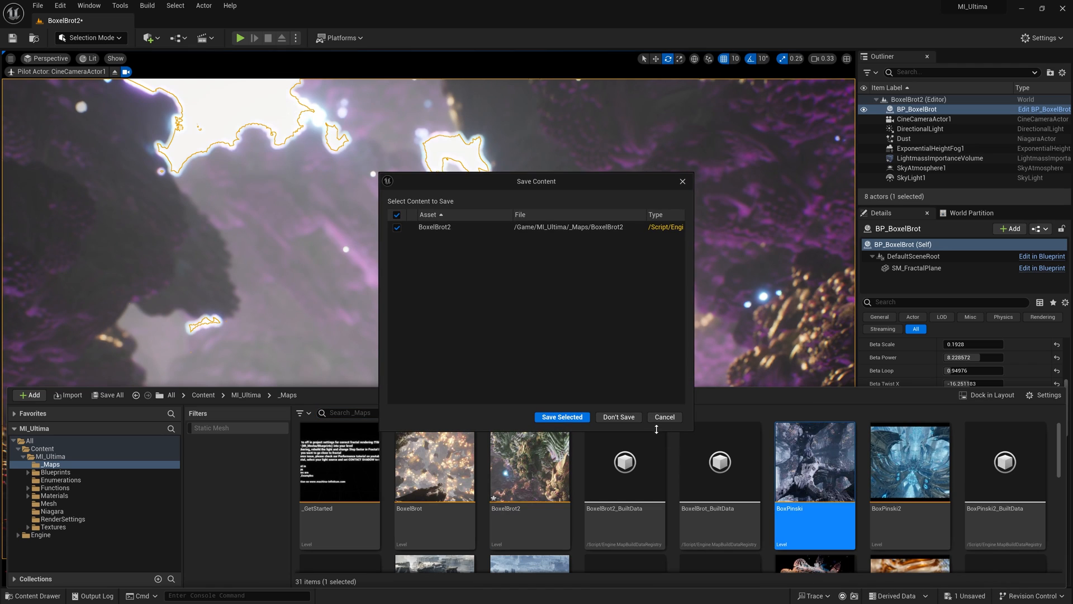
left_click(562, 417)
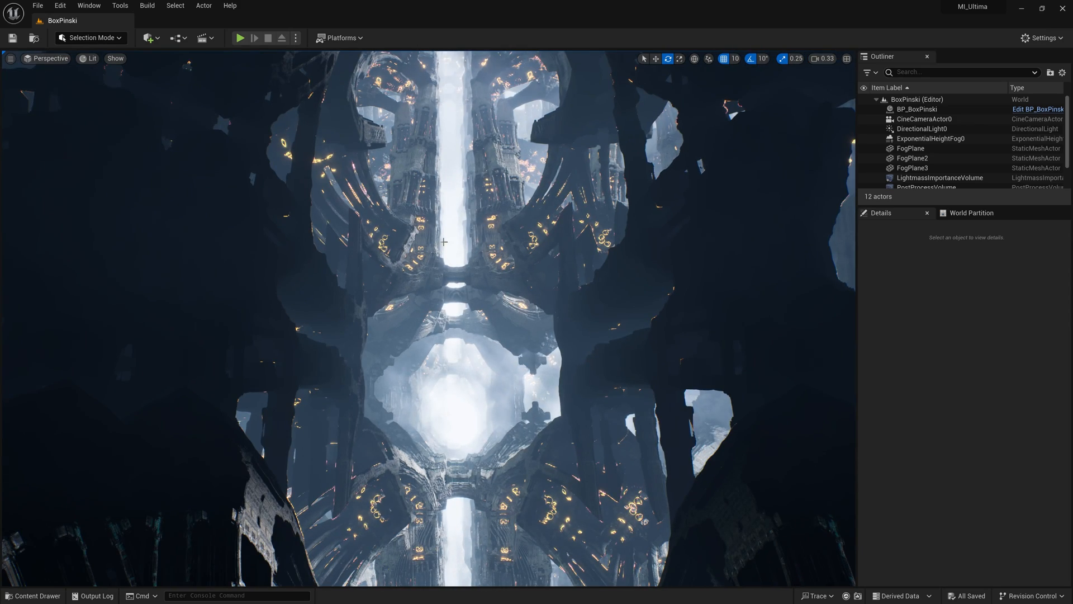
Inspect FogPlane3 and FogPlane2, then show BP_BoxPinski's parameters (BOX Scale 2.0, Pinski Scale 2.4).
left_click(913, 168)
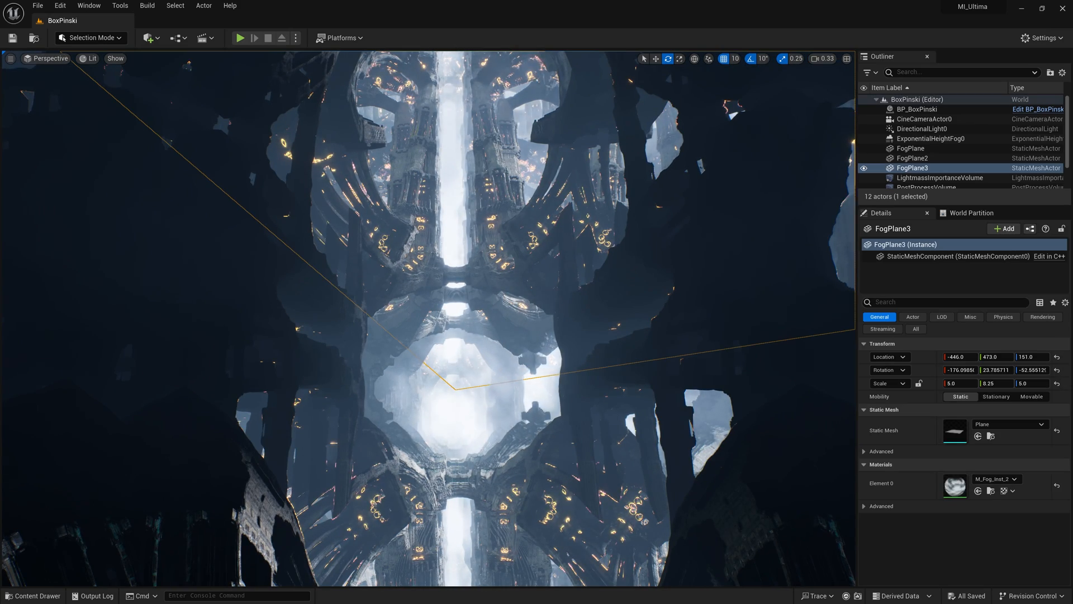
left_click(912, 157)
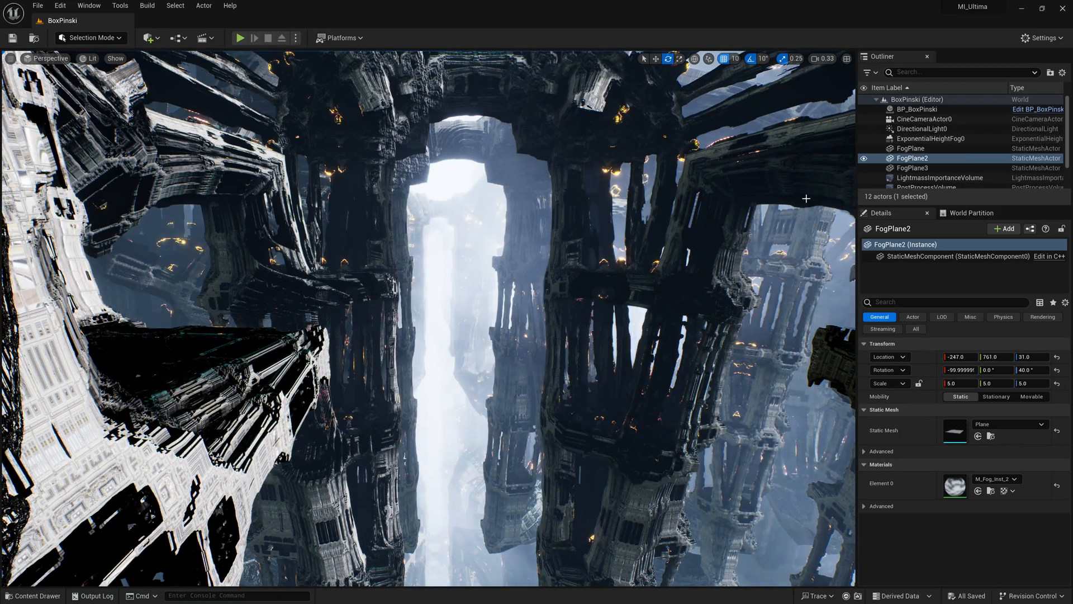
left_click(917, 108)
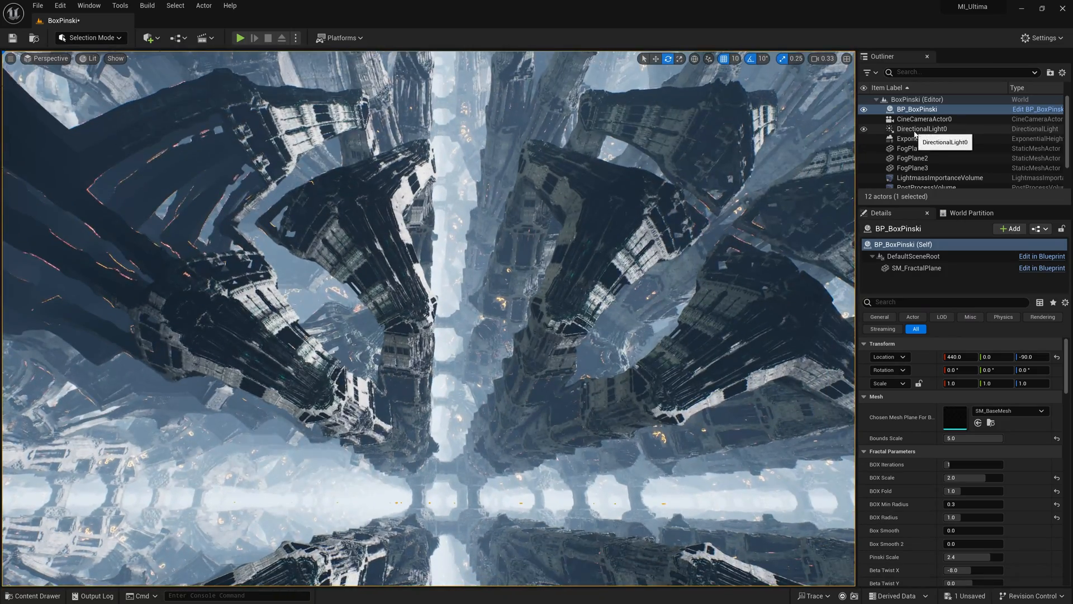
Pilot CineCameraActor0 to frame BoxPinski's glowing fractal corridor.
right_click(925, 119)
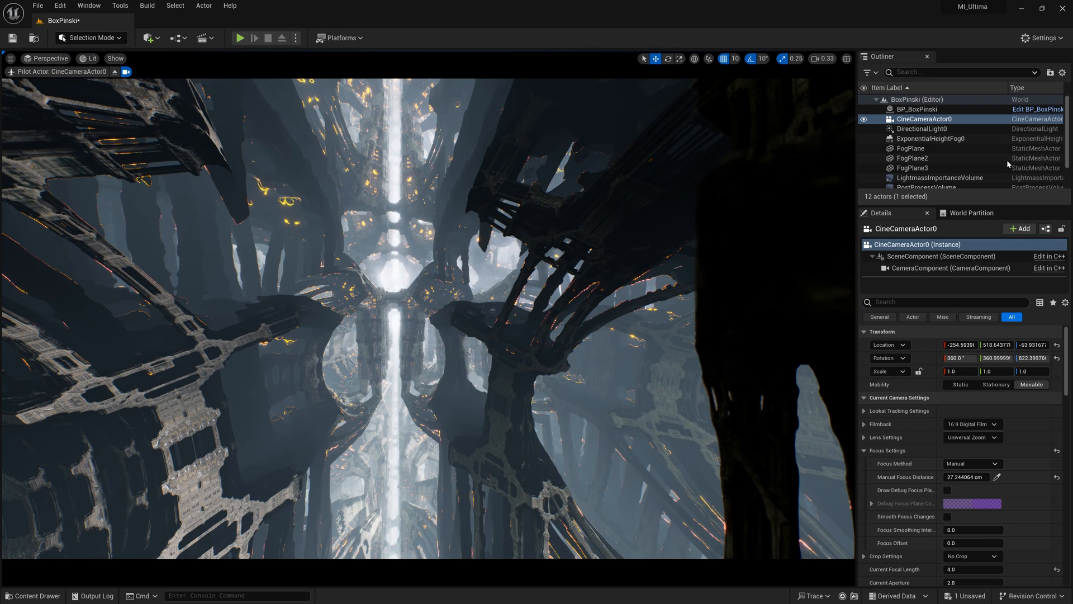
Edit BP_BoxPinski values such as Beta Twist X and MODY1, then move on to BoxPinski2.
left_click(915, 108)
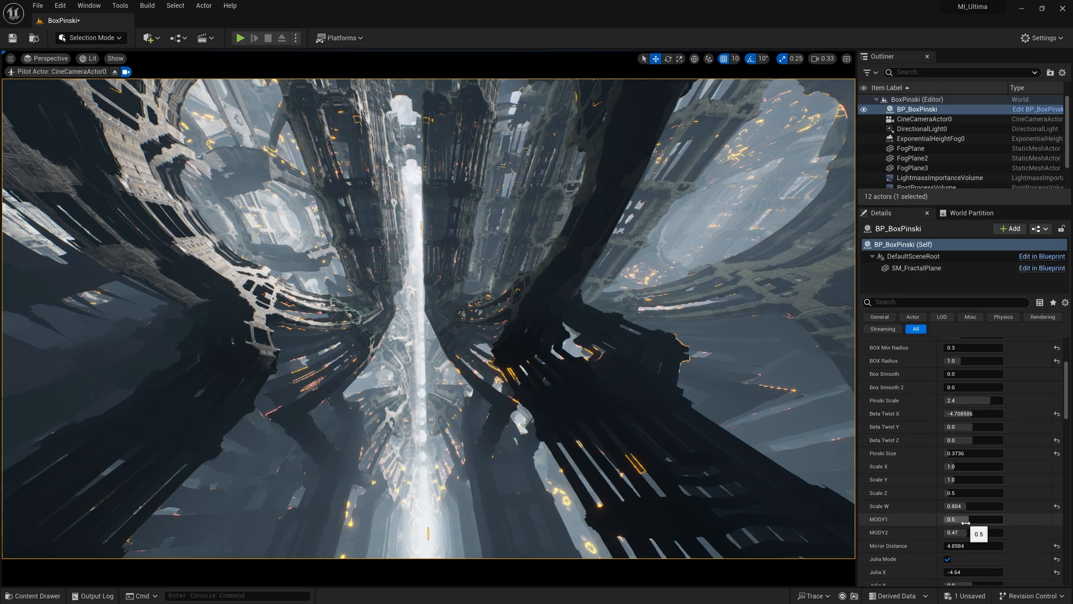
triple_click(972, 519)
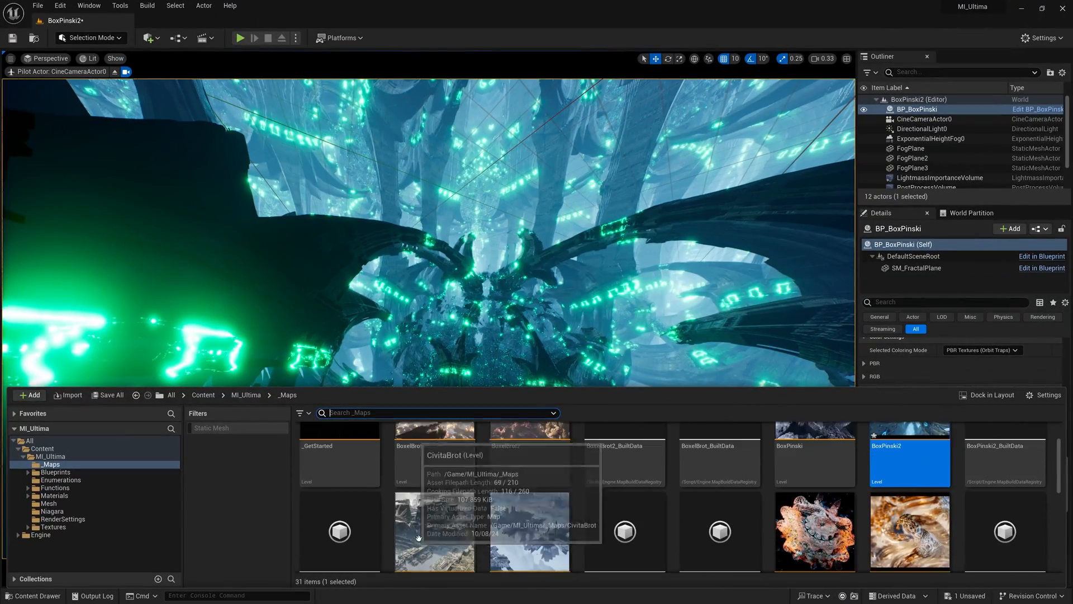
Open CivitaBrot, fly across its landscape and select BP_CivitaBrot to show its parameters.
double_click(434, 529)
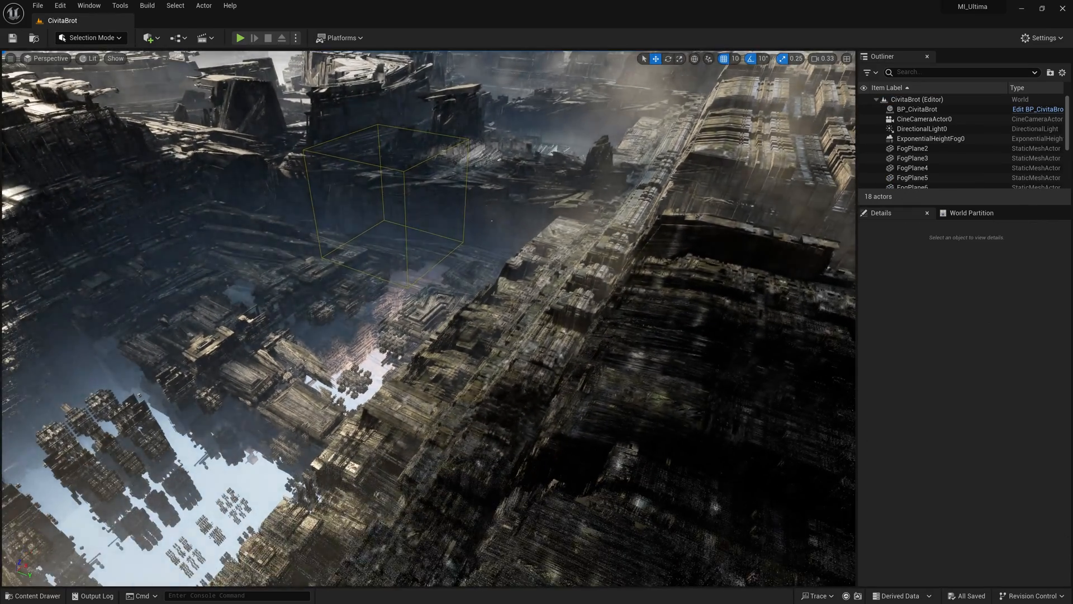
left_click_drag(410, 274, 396, 205)
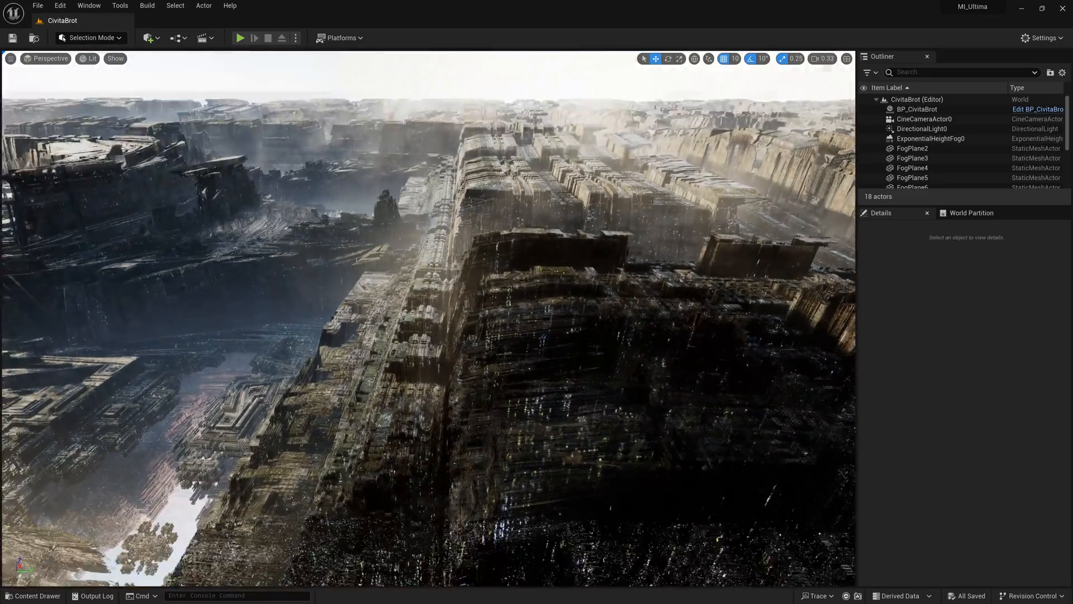
left_click(824, 58)
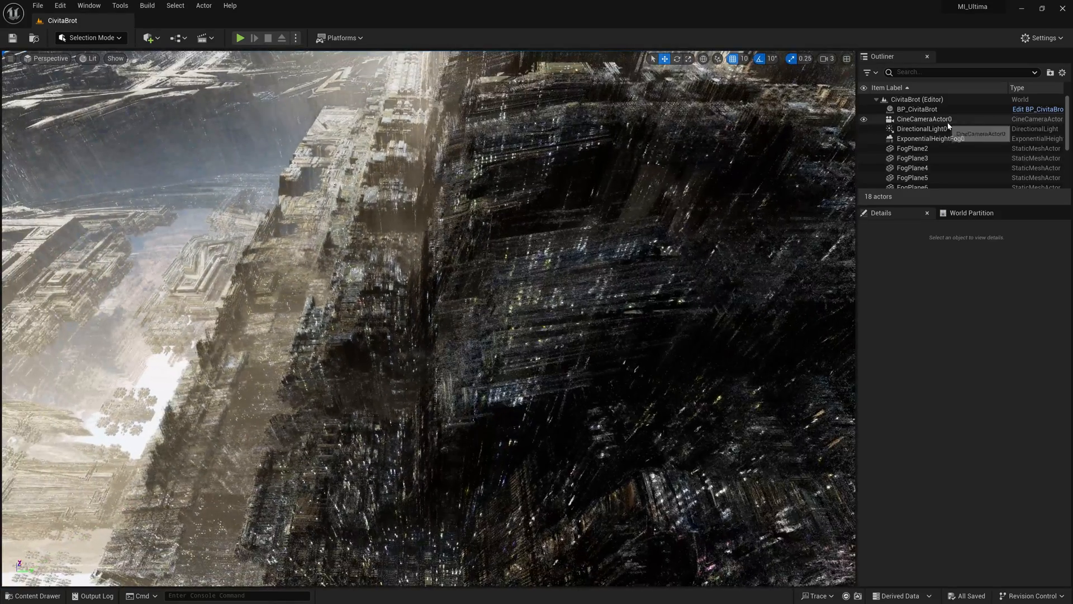
left_click(917, 108)
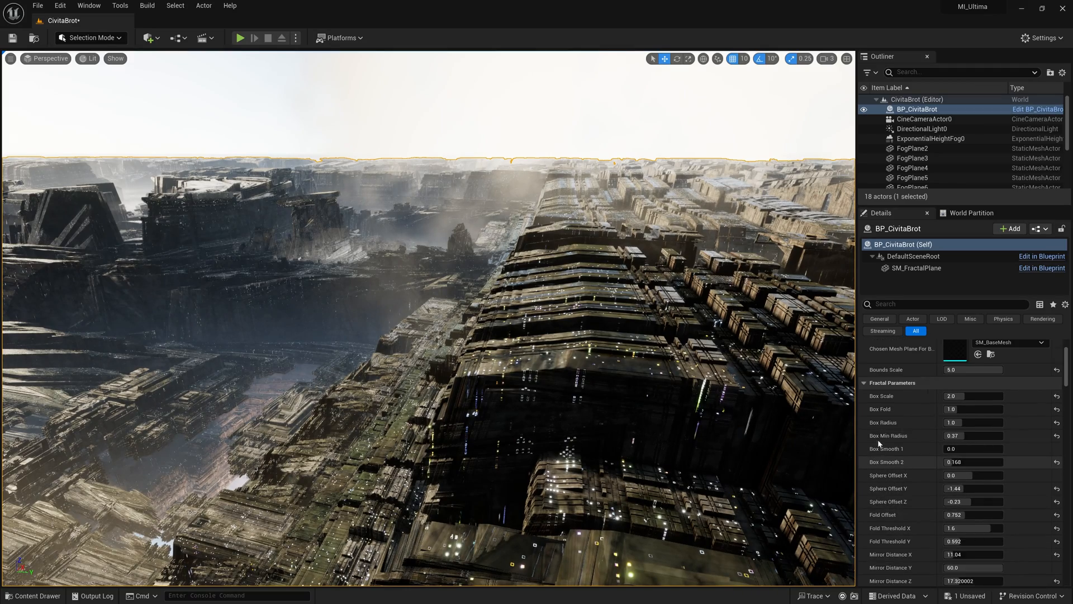
Raise BP_CivitaBrot's Box Scale from 2.0 to 3.0, then inspect FogPlane2's fog material.
double_click(971, 411)
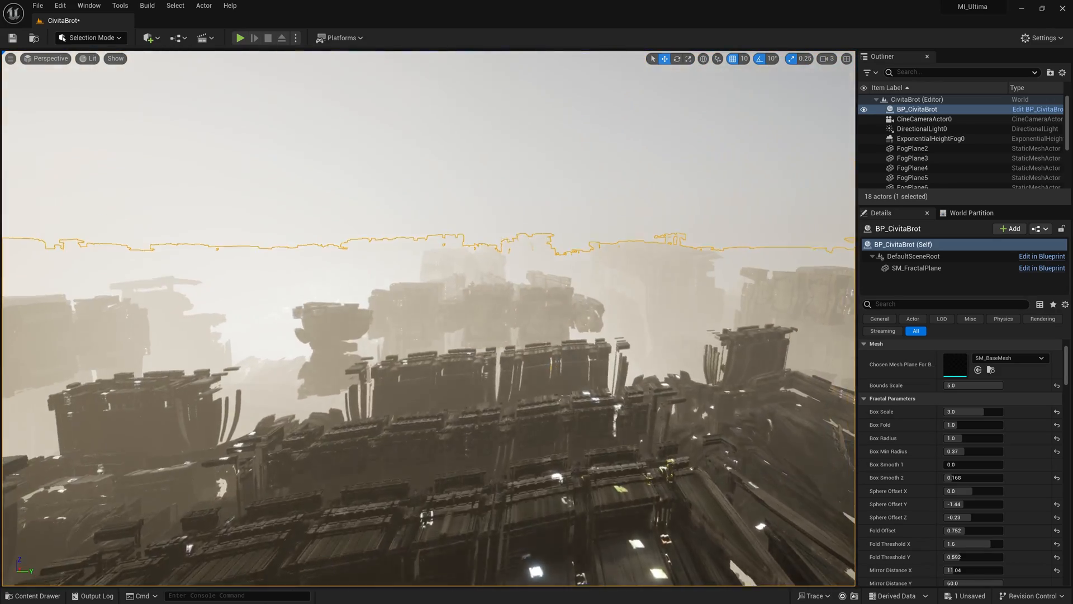
left_click(912, 148)
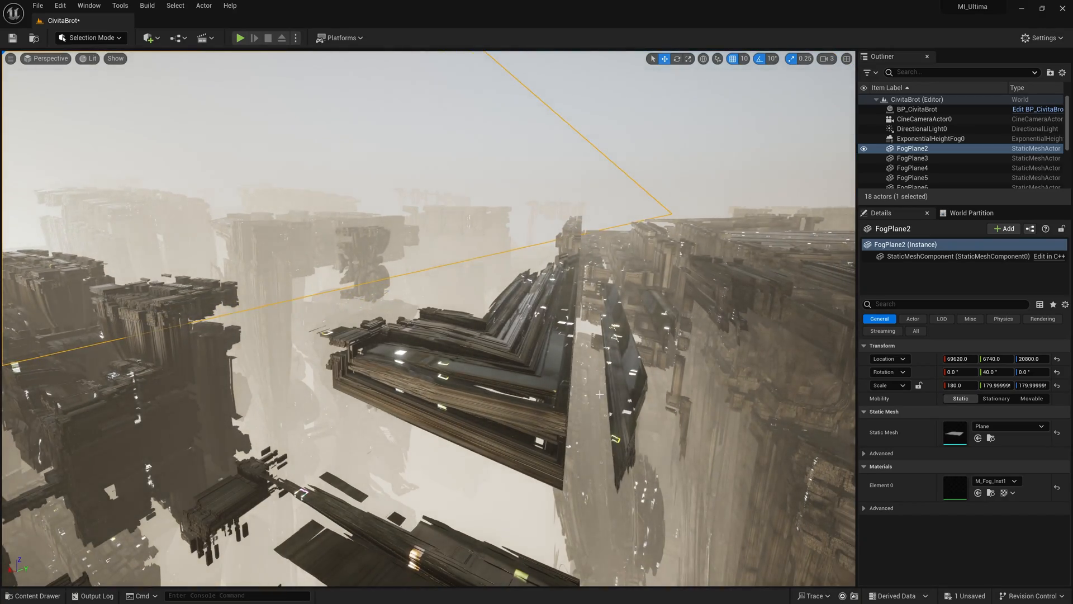
Fly between the CivitaBrot towers, then open the DualBulb level, triggering a save prompt.
left_click_drag(411, 342, 411, 206)
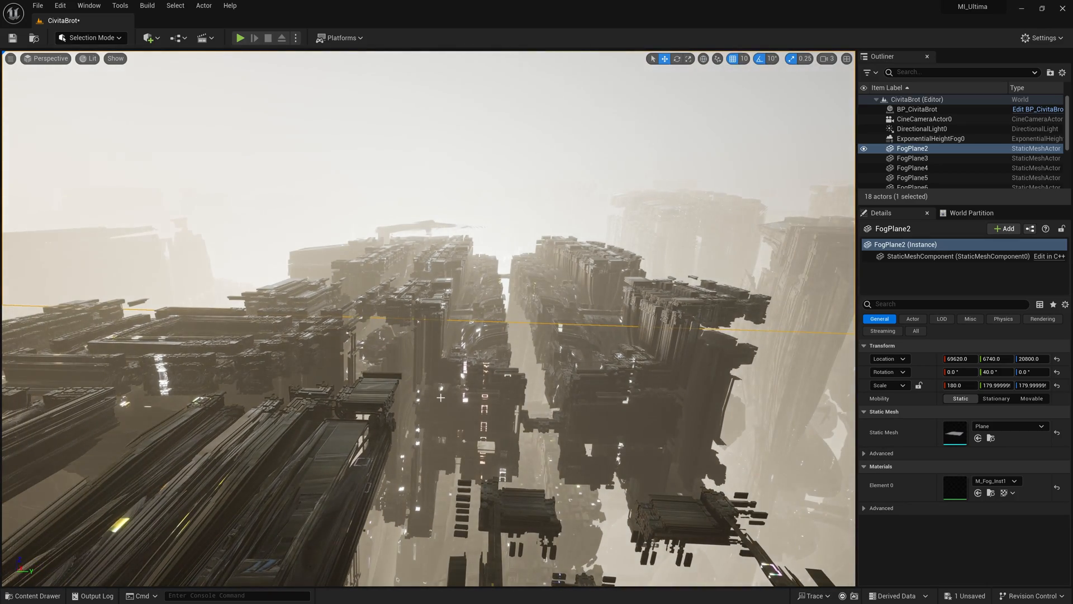
double_click(909, 500)
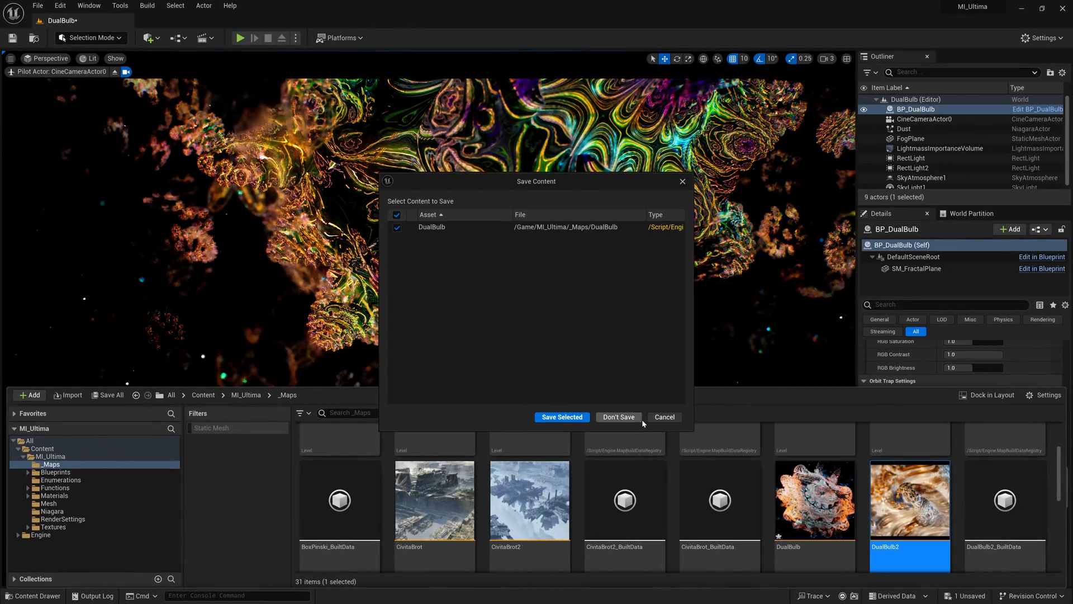
Discard DualBulb changes to open DualBulb2, pilot CineCameraActor0 and show BP_DualBulb's settings.
left_click(617, 417)
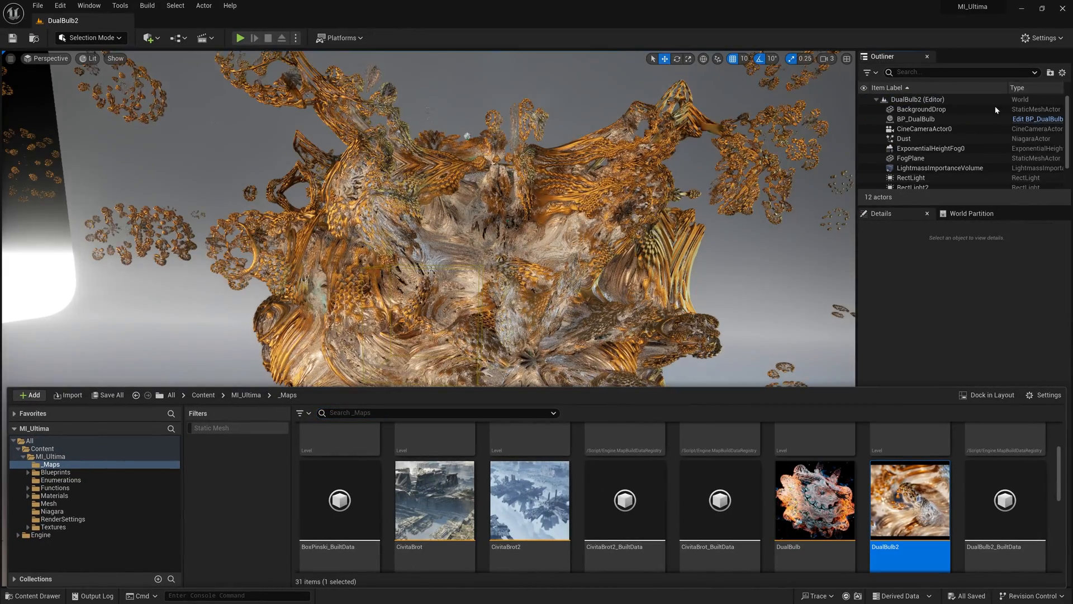
left_click(926, 129)
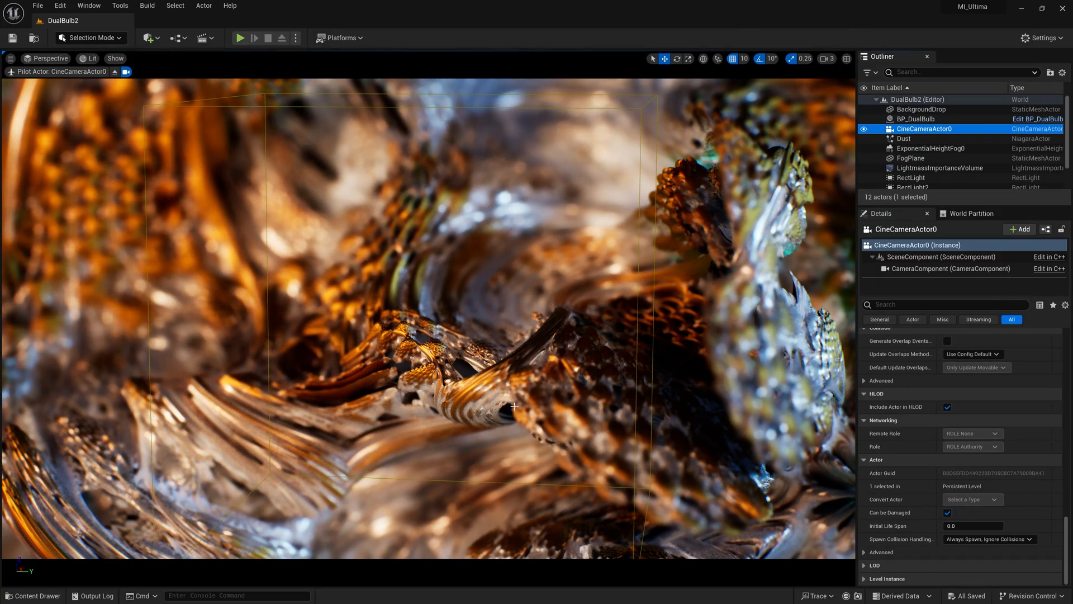
left_click(915, 118)
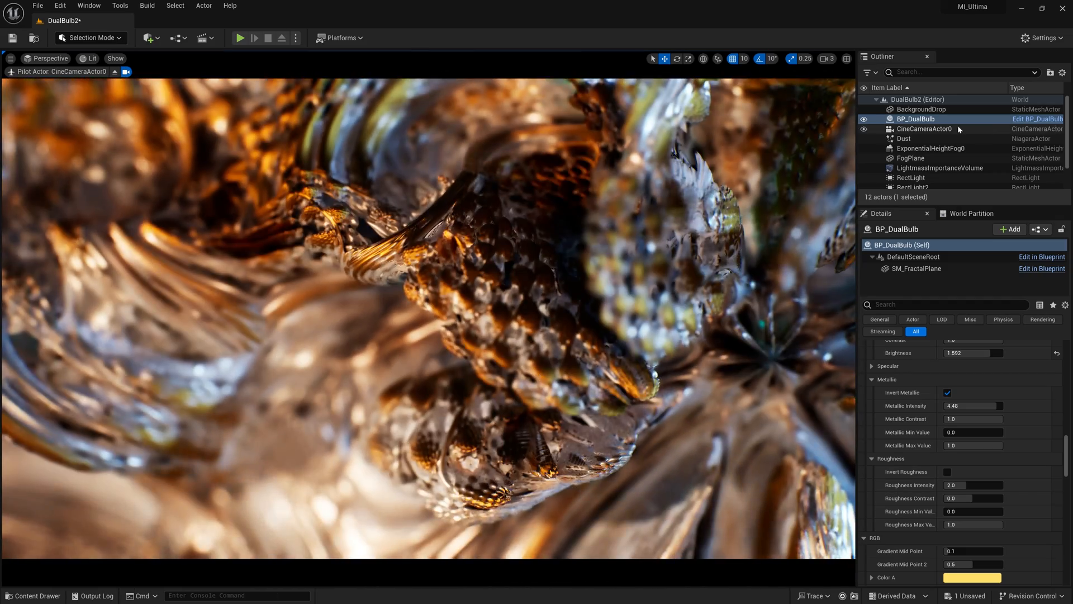
Select BP_DualBulb, set Alpha Twist Y −56.3 and Beta Twist Y −174, then show the Maps folder.
left_click(920, 109)
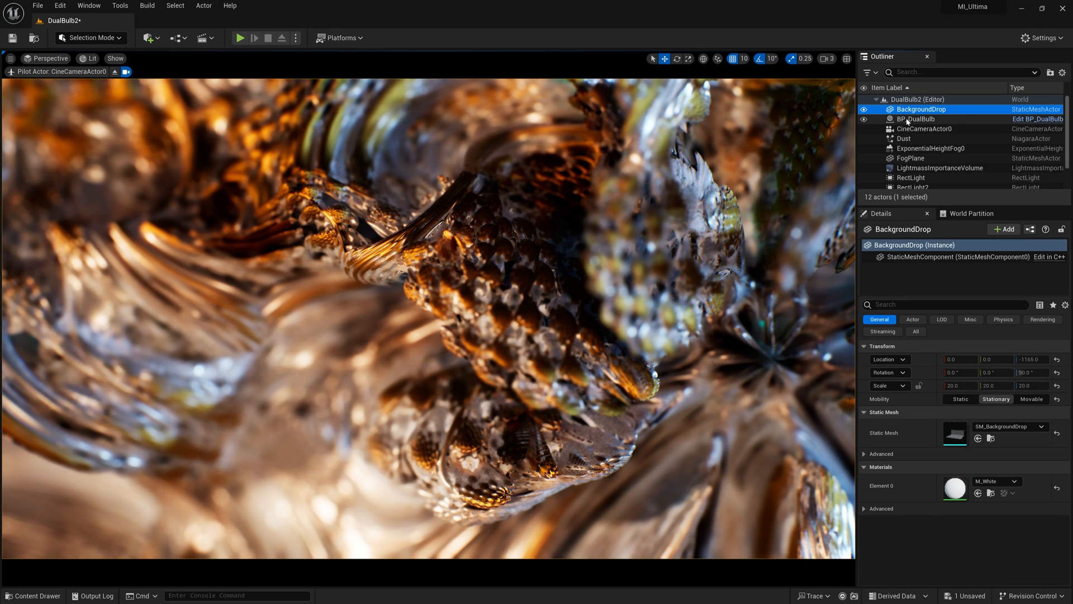
left_click(908, 118)
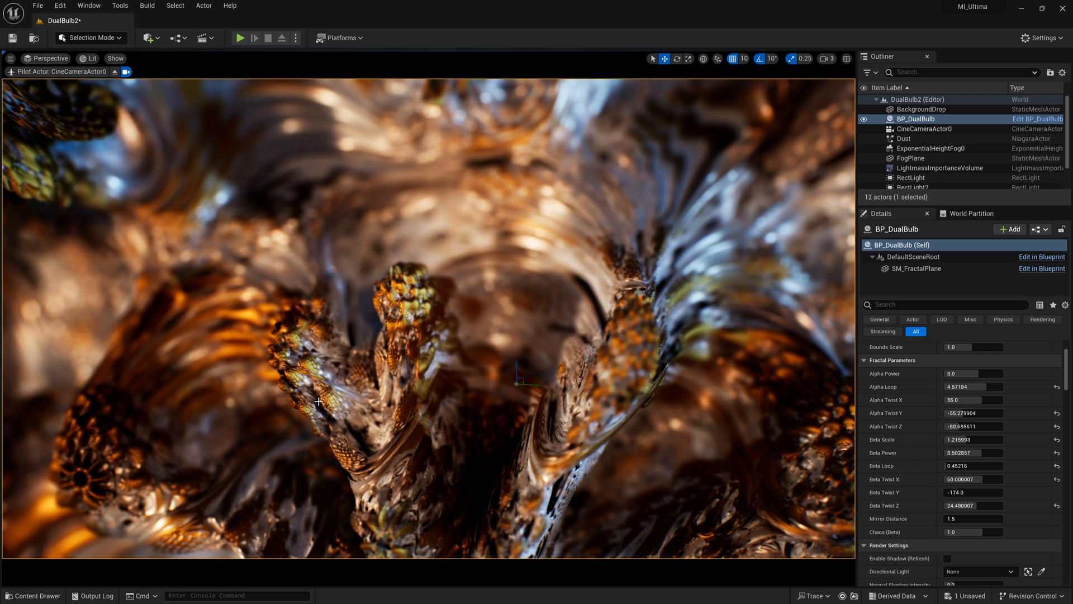
left_click(33, 595)
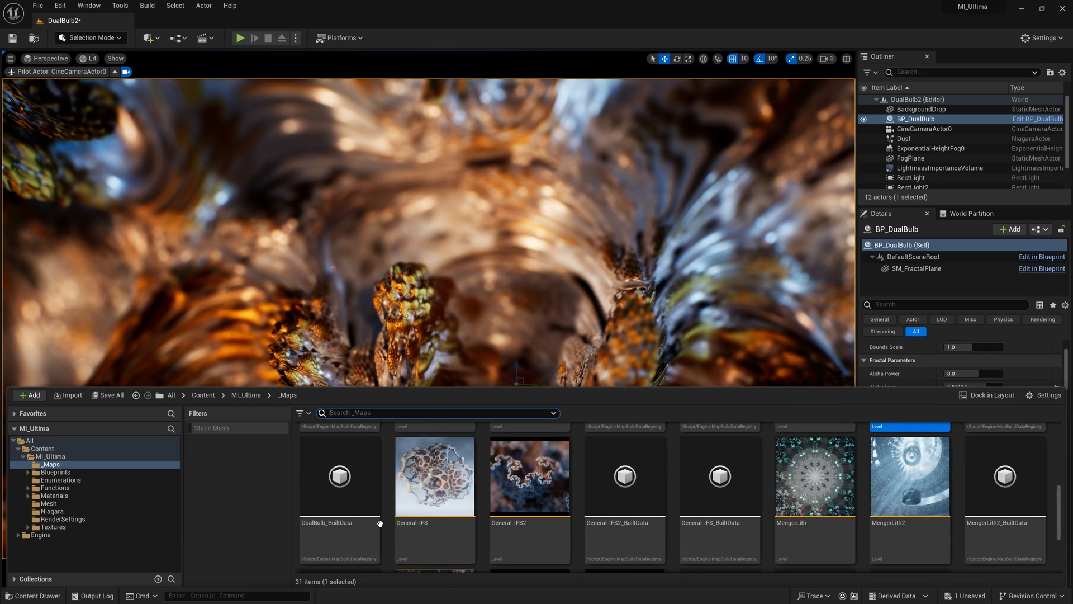